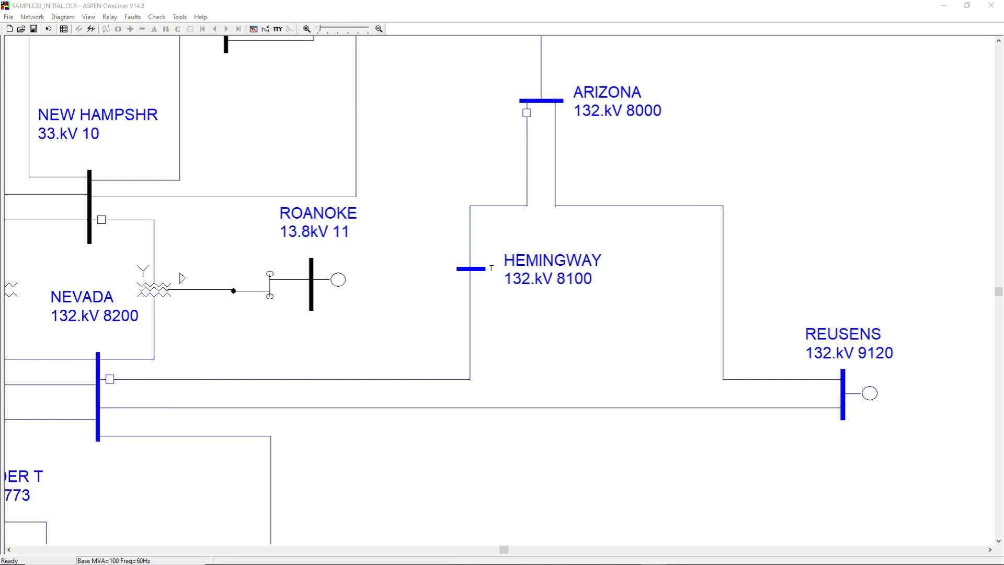
pyautogui.moveTo(529, 137)
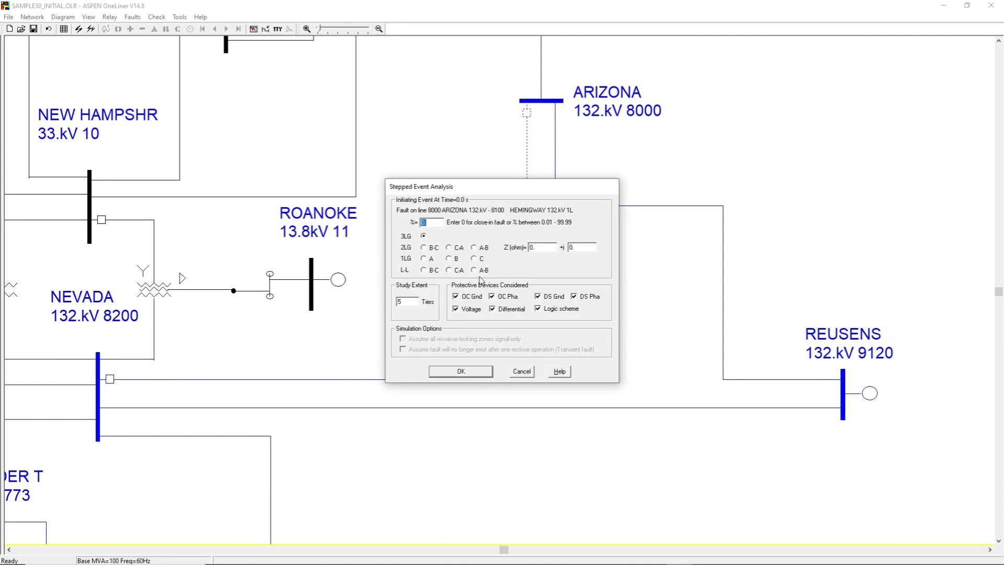
# Run the close-in 3LG stepped-event analysis on the ARIZONA–HEMINGWAY line
pyautogui.click(459, 370)
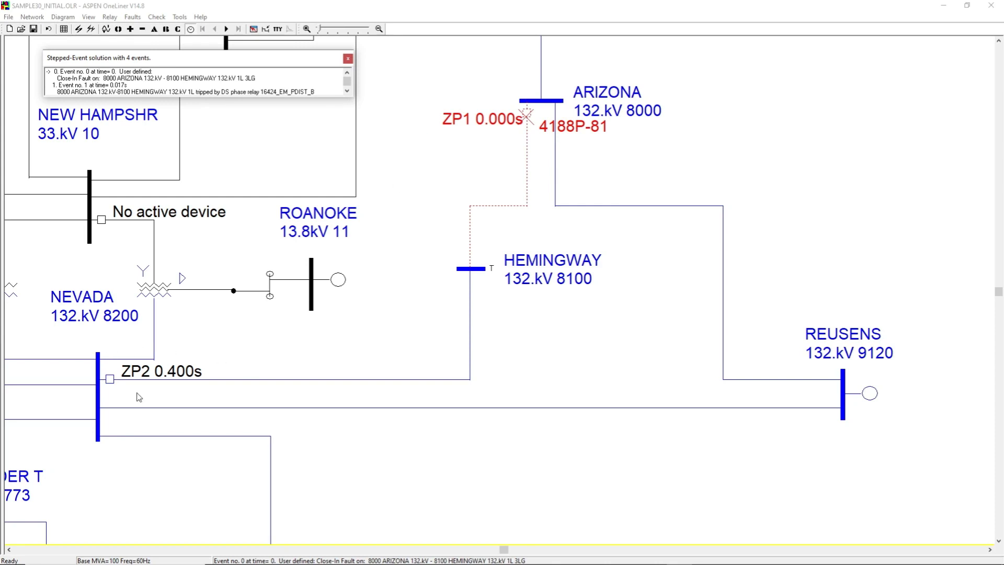
pyautogui.moveTo(223, 349)
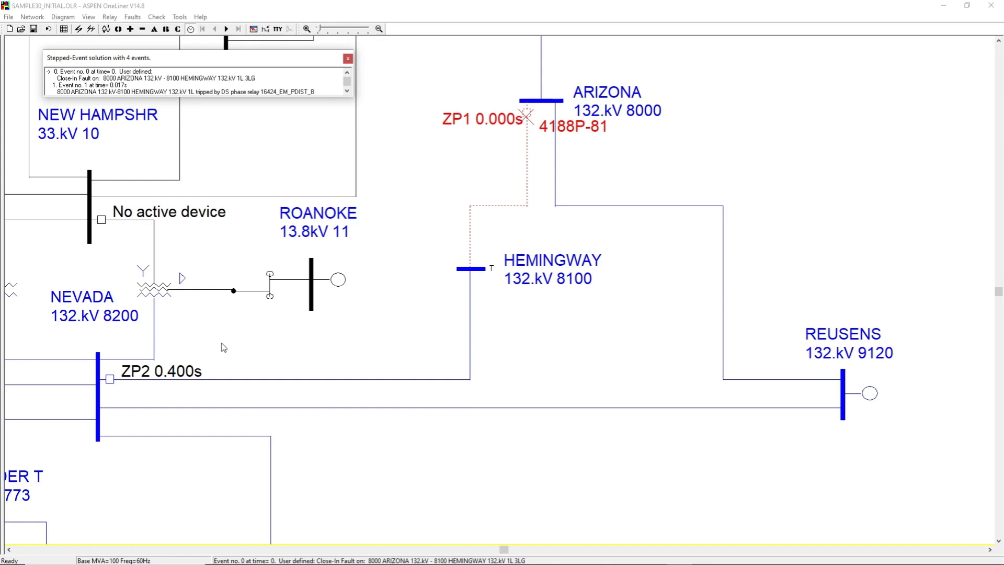
pyautogui.moveTo(108, 383)
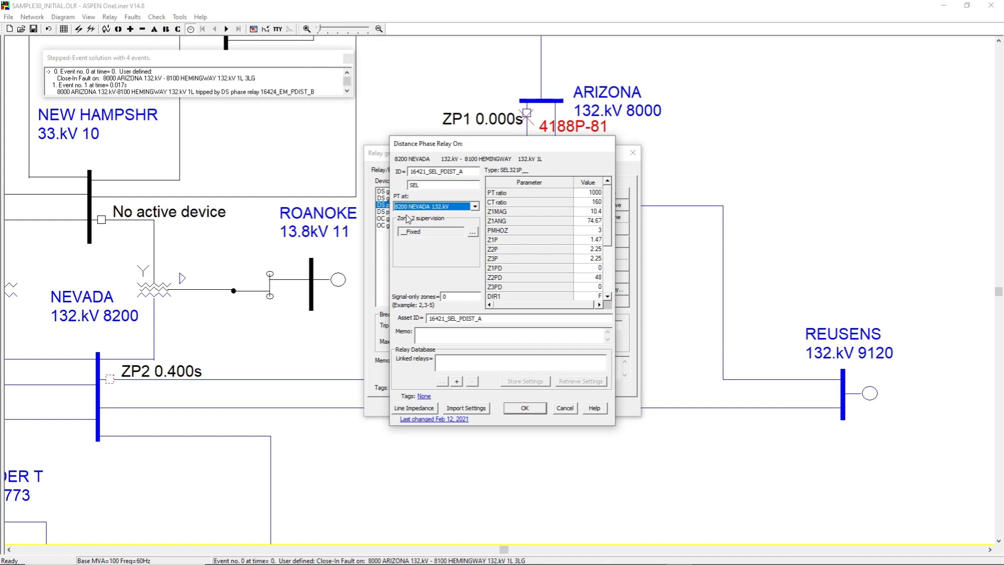
pyautogui.moveTo(472, 414)
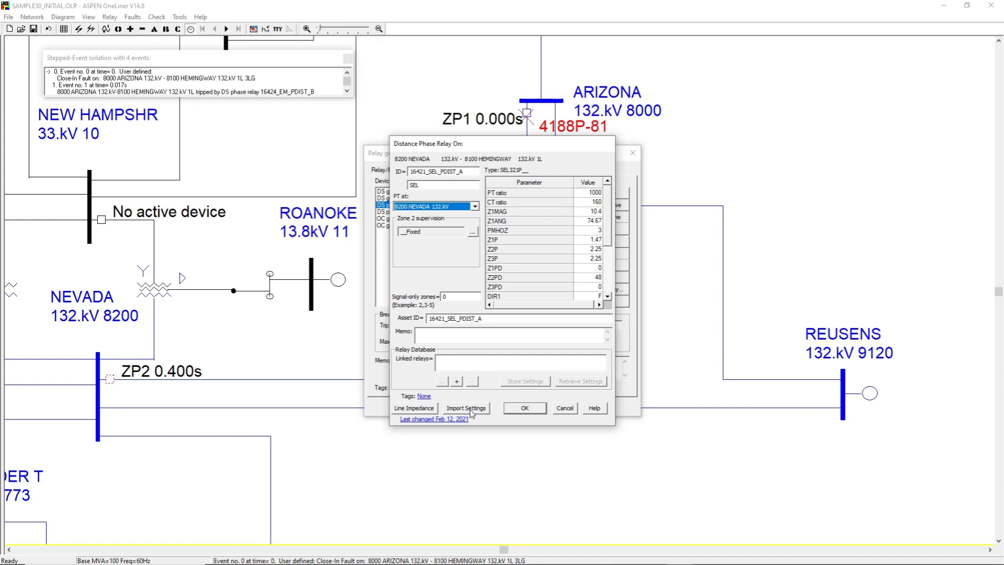
# Start a settings import for relay 16421_SEL_PDIST_A at NEVADA, then cancel and confirm
pyautogui.click(466, 408)
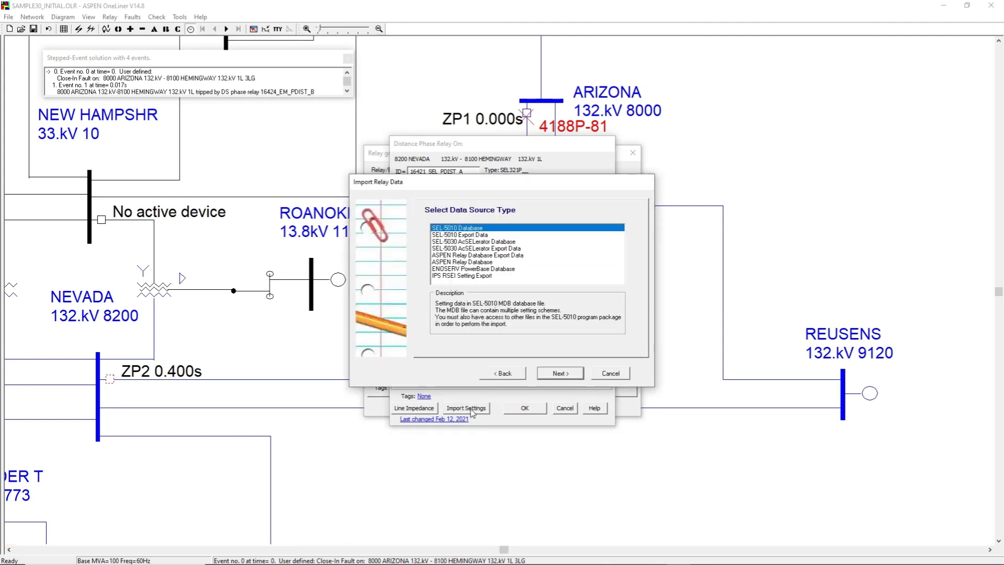
pyautogui.moveTo(476, 376)
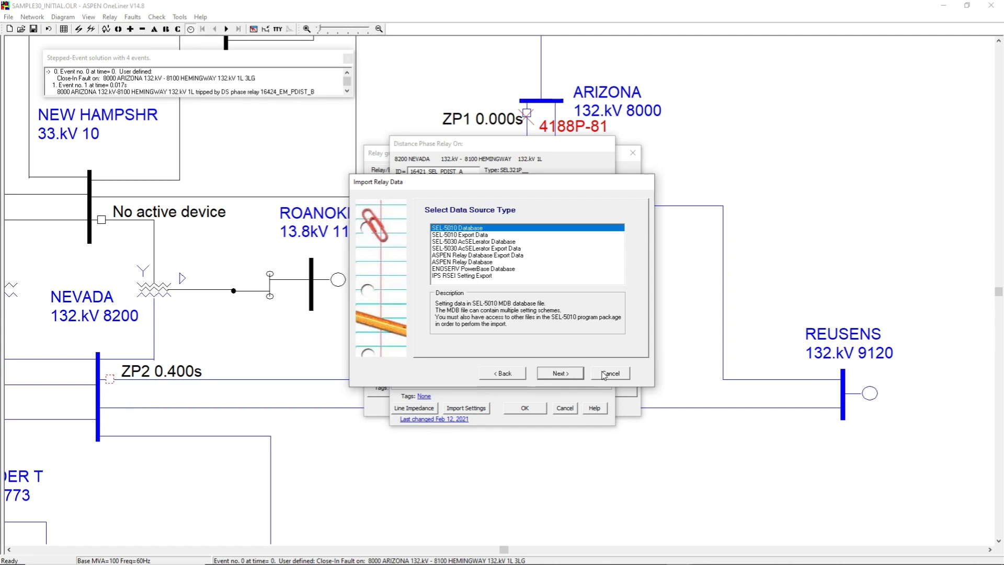
pyautogui.click(608, 374)
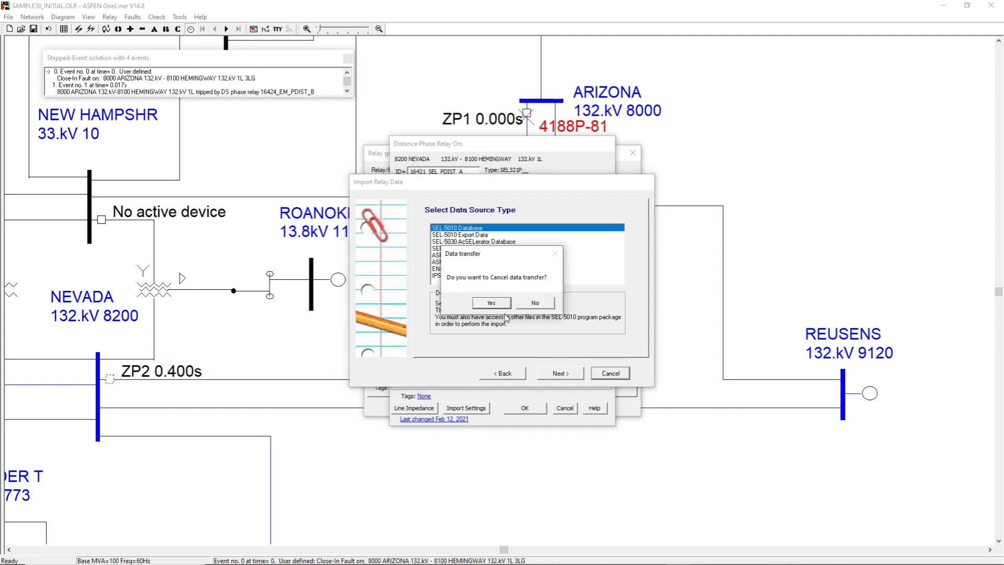
pyautogui.click(490, 302)
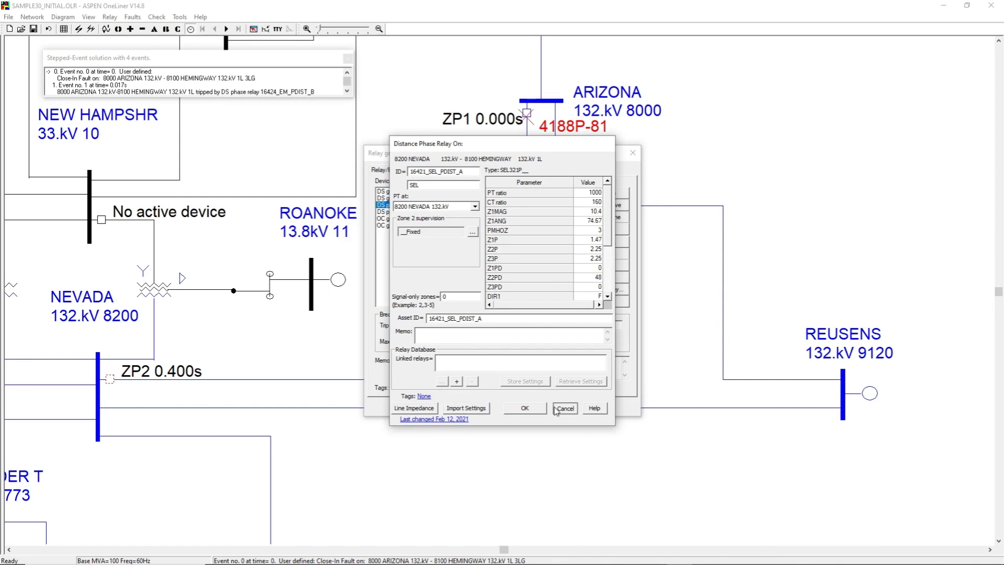
# Close the Nevada relay settings and run a 3LG stepped-event analysis on bus NEVADA 8200
pyautogui.click(565, 408)
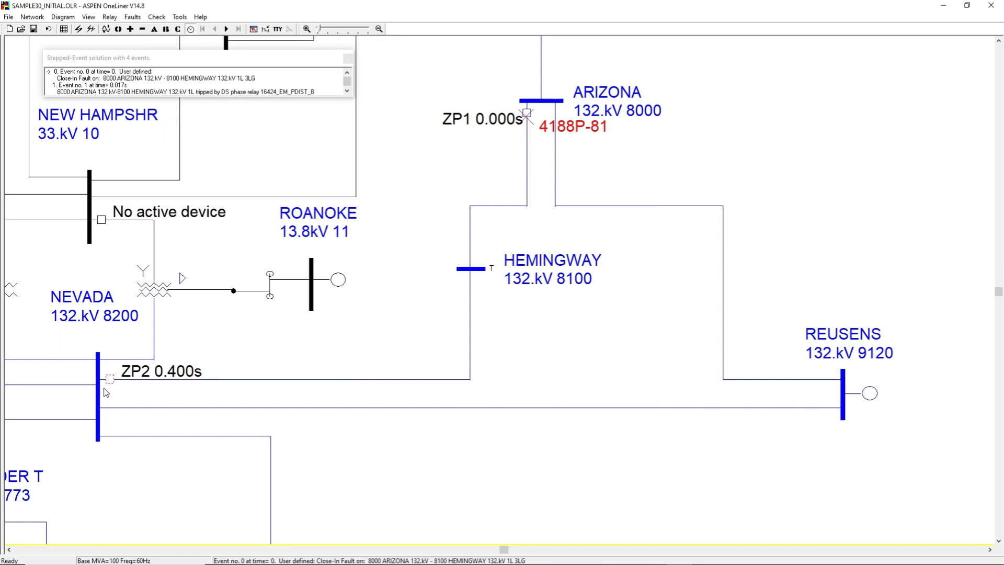
pyautogui.moveTo(105, 396)
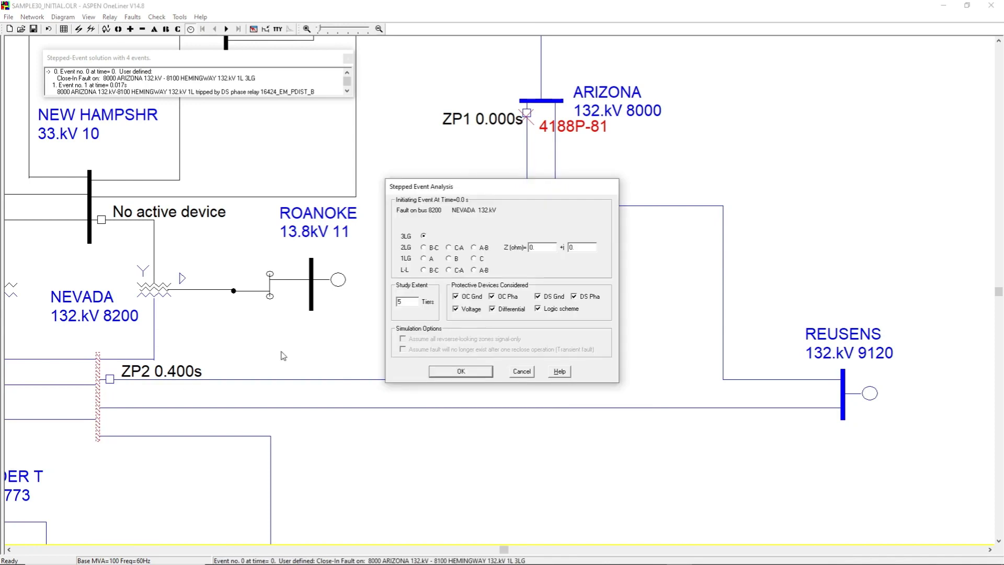
pyautogui.moveTo(303, 345)
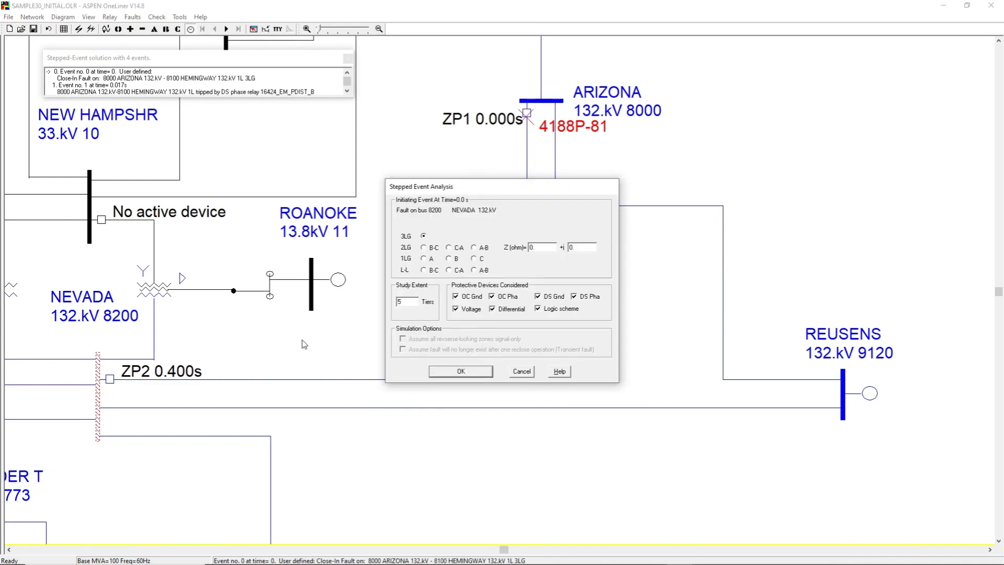
pyautogui.click(460, 371)
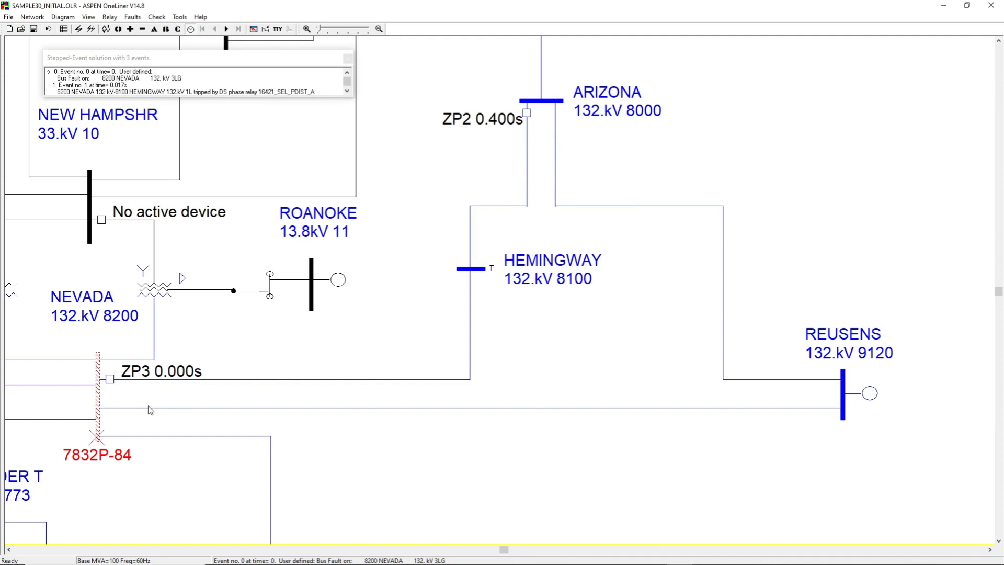
pyautogui.moveTo(94, 385)
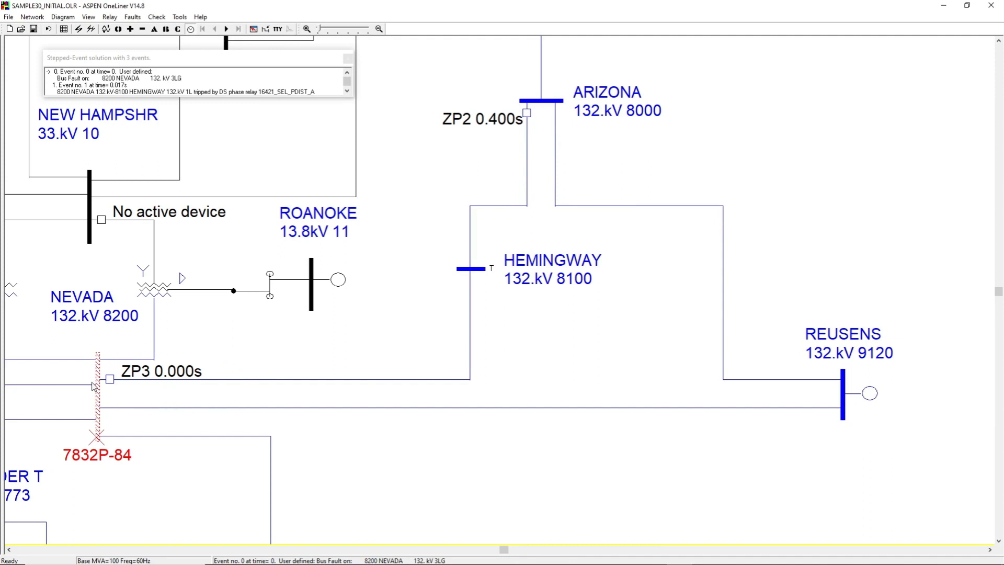
pyautogui.moveTo(179, 398)
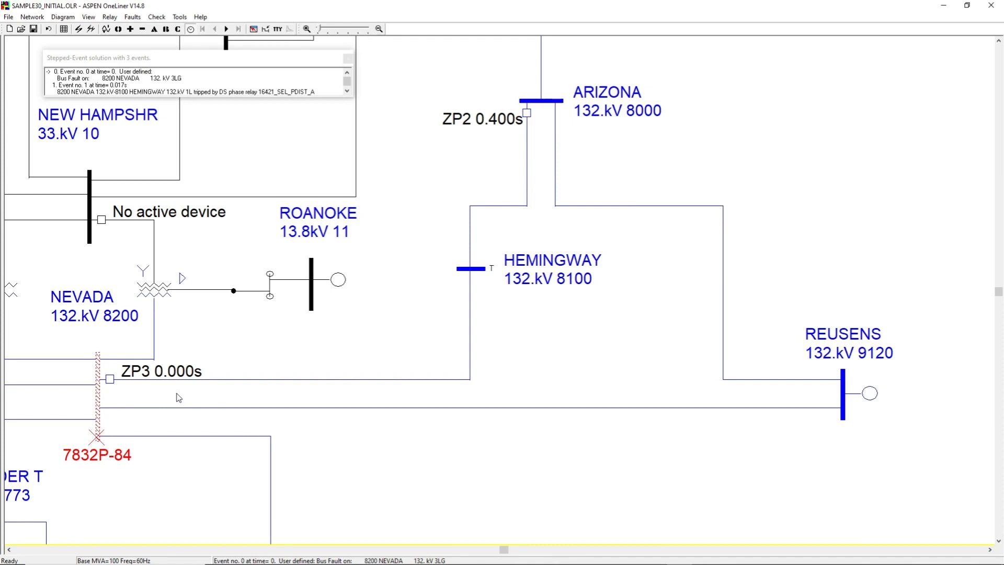
pyautogui.moveTo(674, 208)
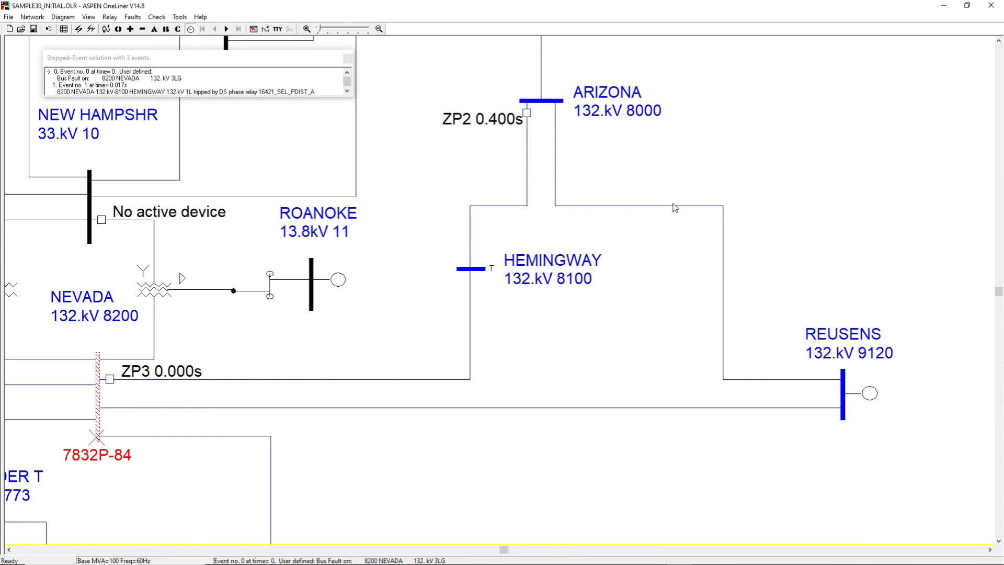
pyautogui.moveTo(986, 69)
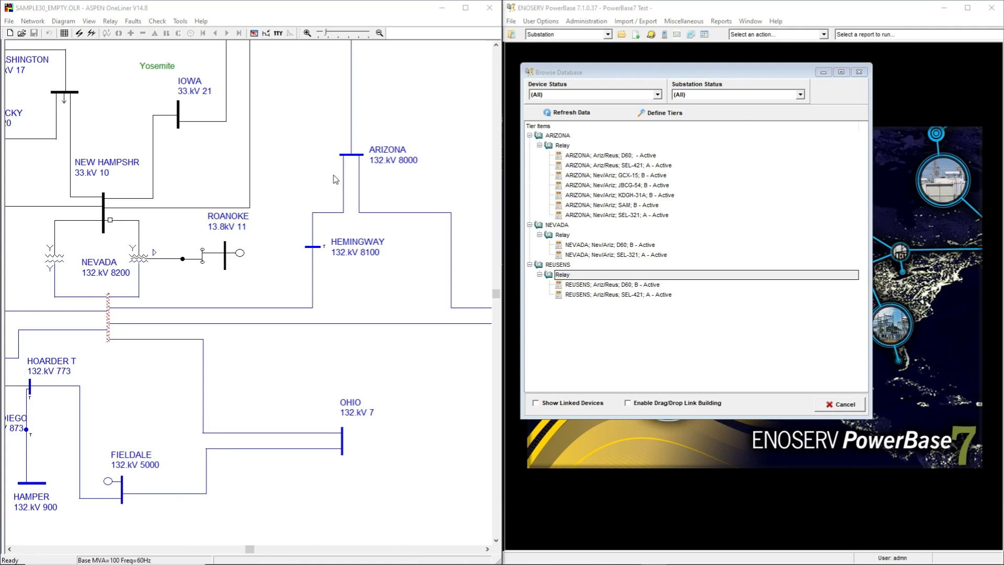
pyautogui.moveTo(168, 333)
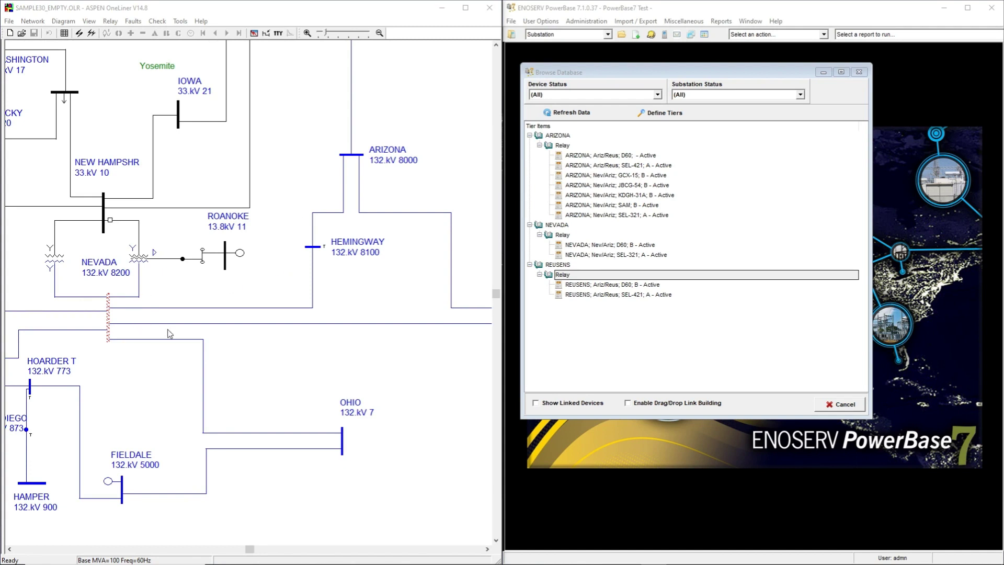
pyautogui.moveTo(325, 323)
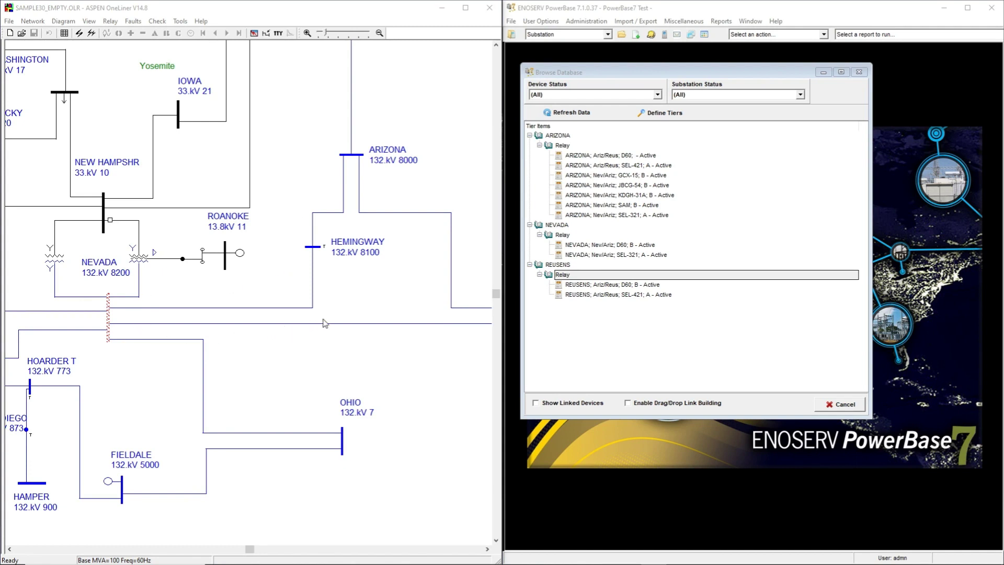
pyautogui.moveTo(566, 183)
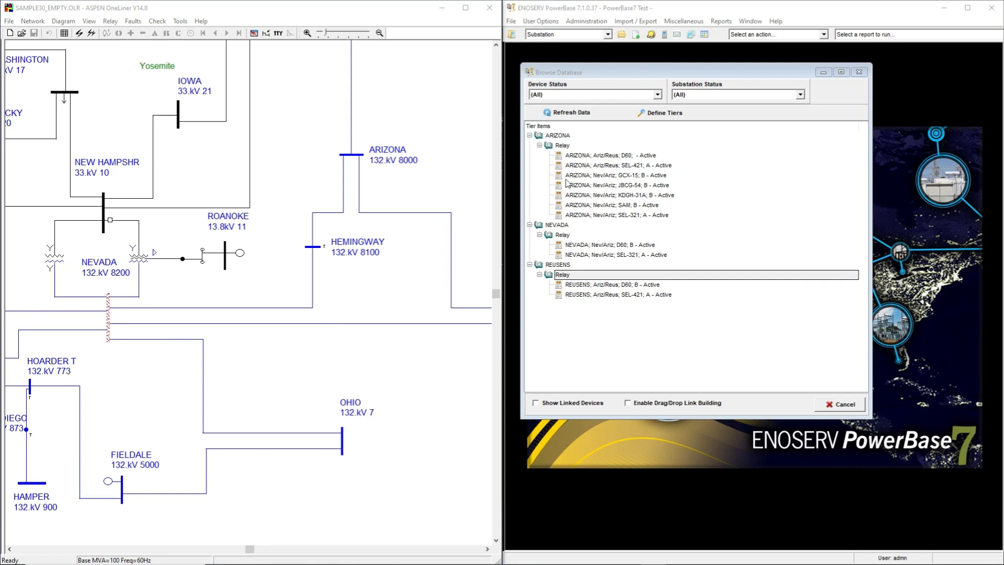
pyautogui.moveTo(616, 223)
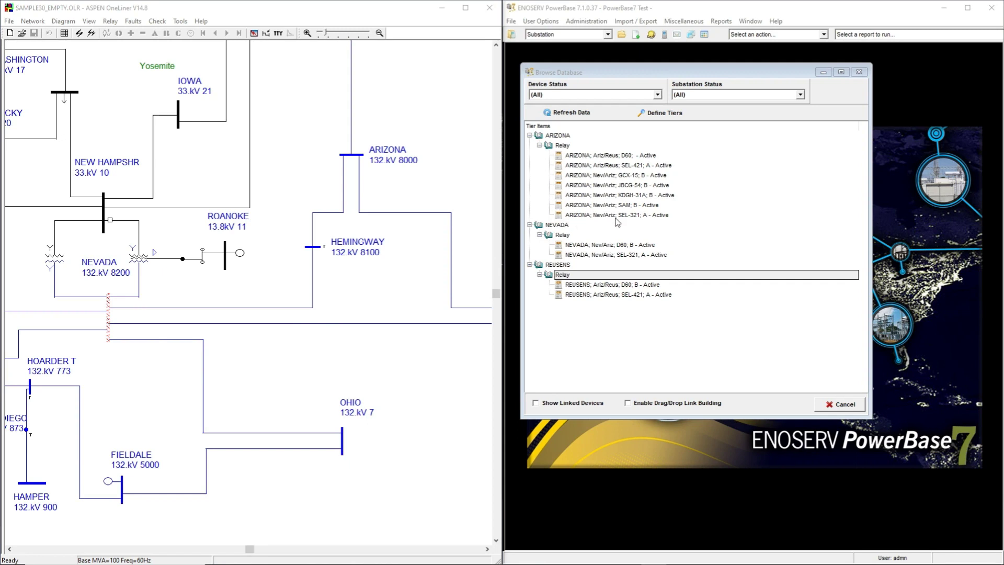
pyautogui.moveTo(549, 210)
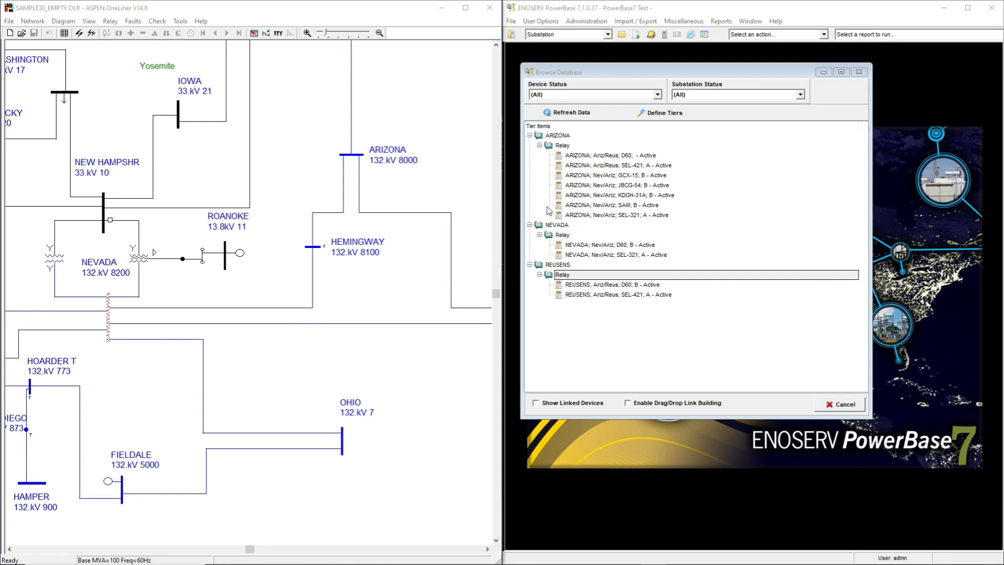
pyautogui.moveTo(553, 239)
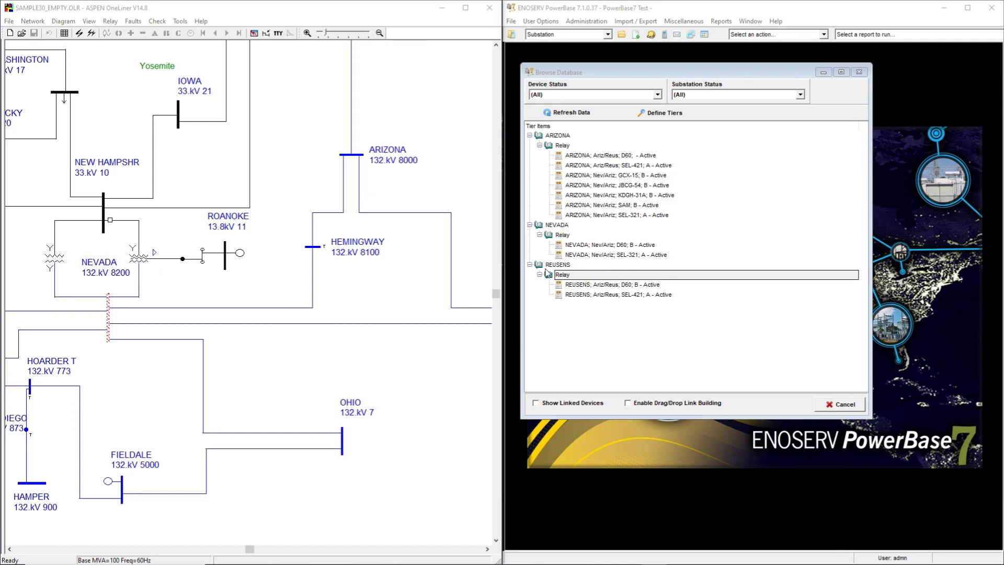
pyautogui.moveTo(558, 272)
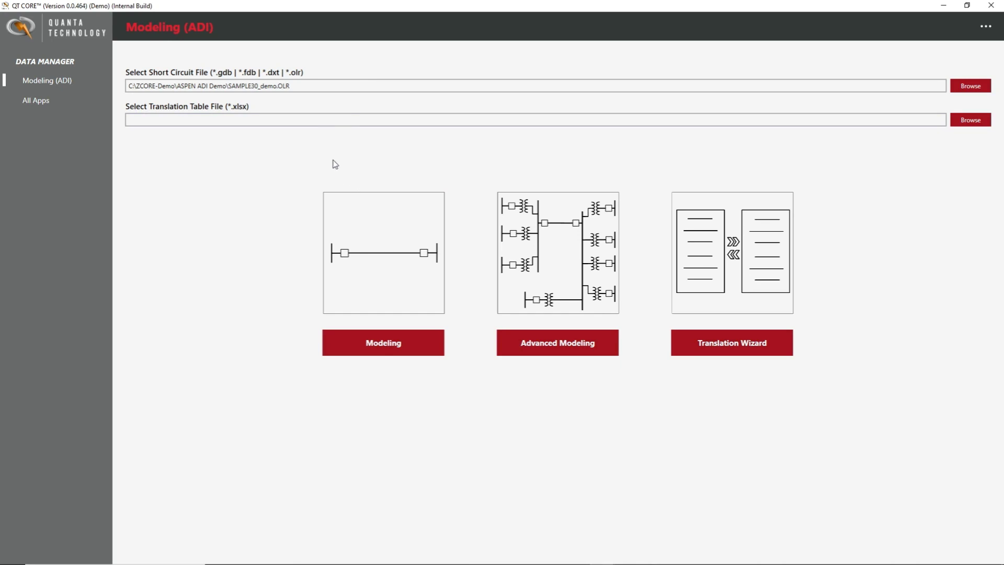
# Pick the case file, open basic line modelling, and continue with the Nev/Ariz line
pyautogui.click(293, 85)
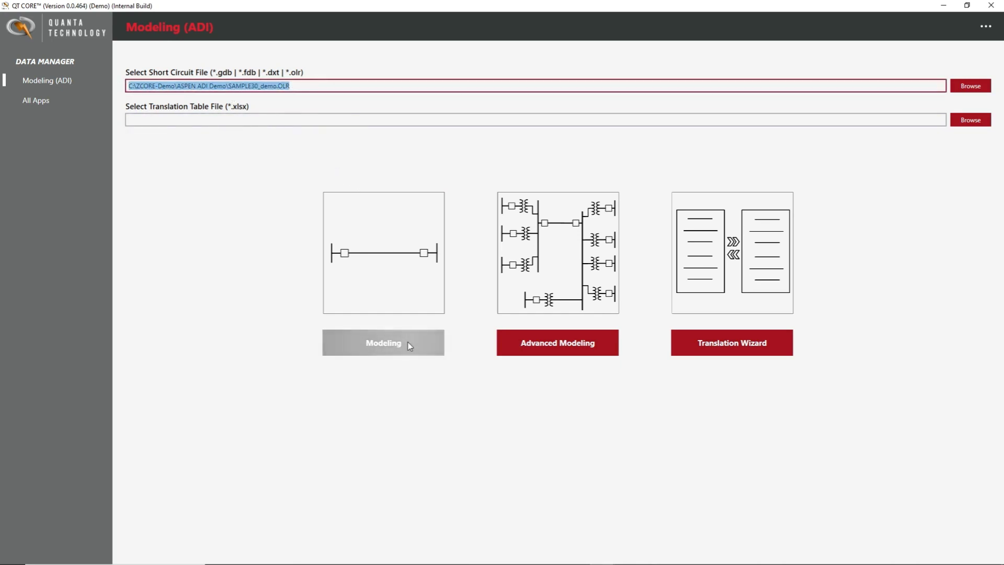
pyautogui.click(383, 343)
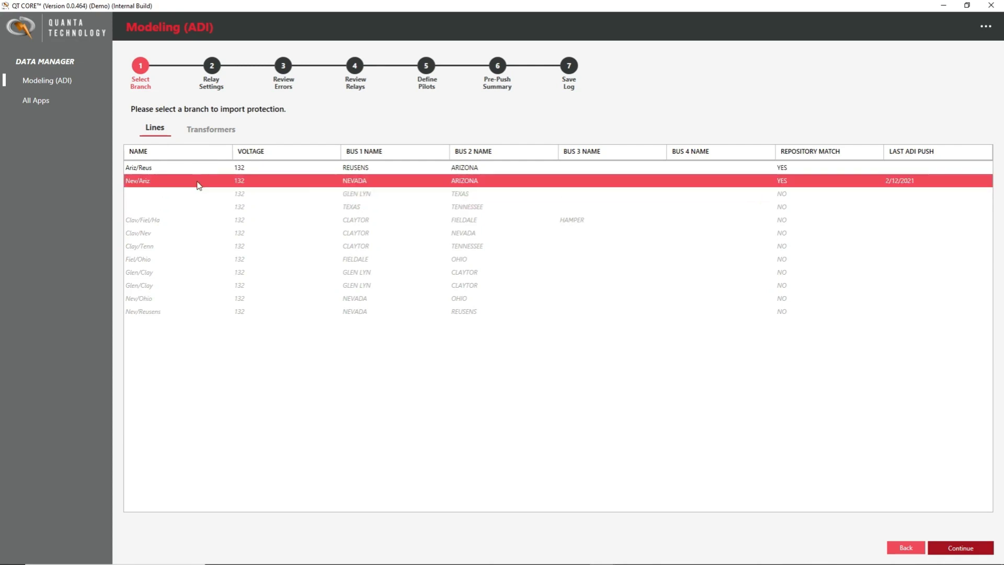
pyautogui.moveTo(211, 188)
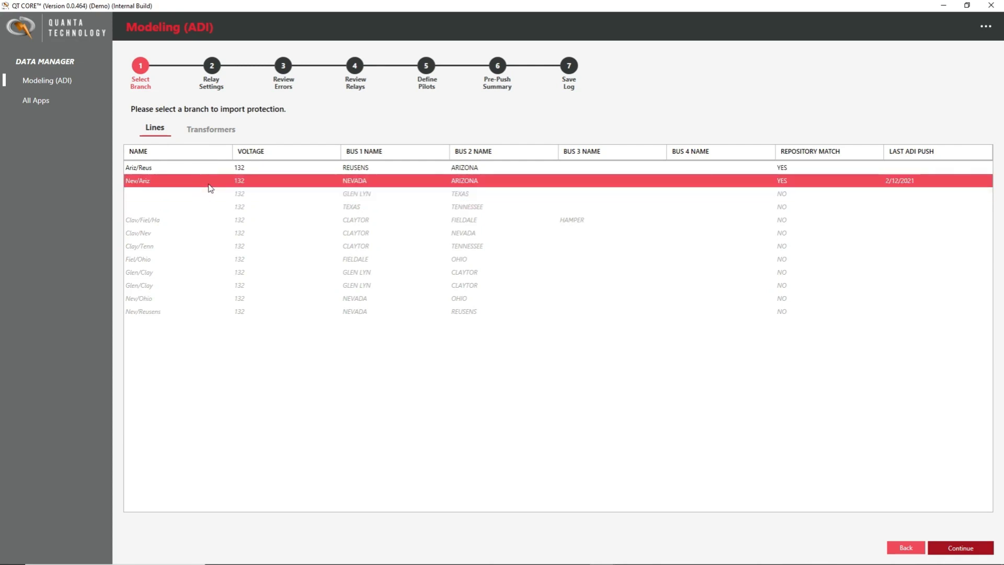
pyautogui.click(959, 547)
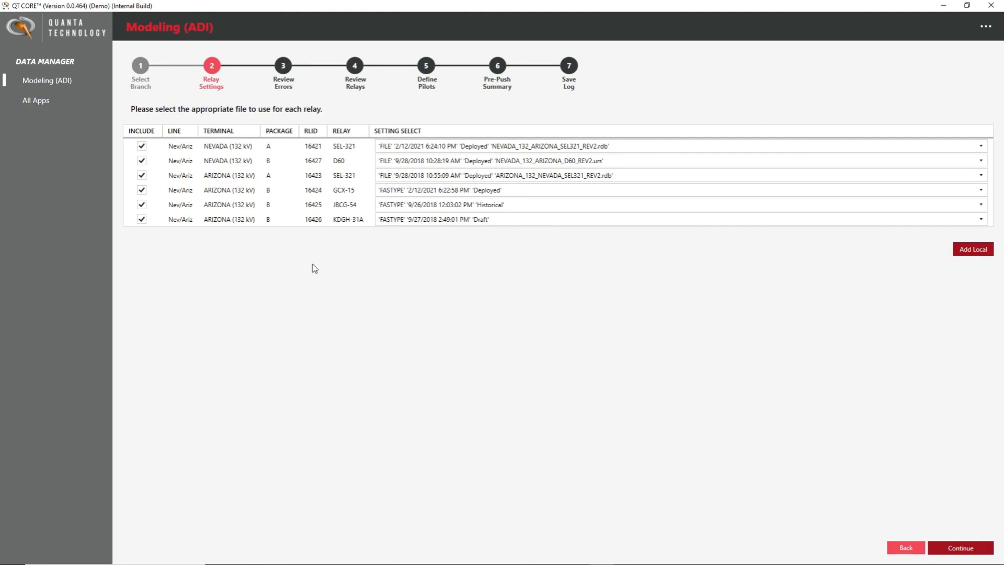
# Review the Setting Select entries for the NEVADA SEL-321 and other relays, then submit
pyautogui.click(314, 146)
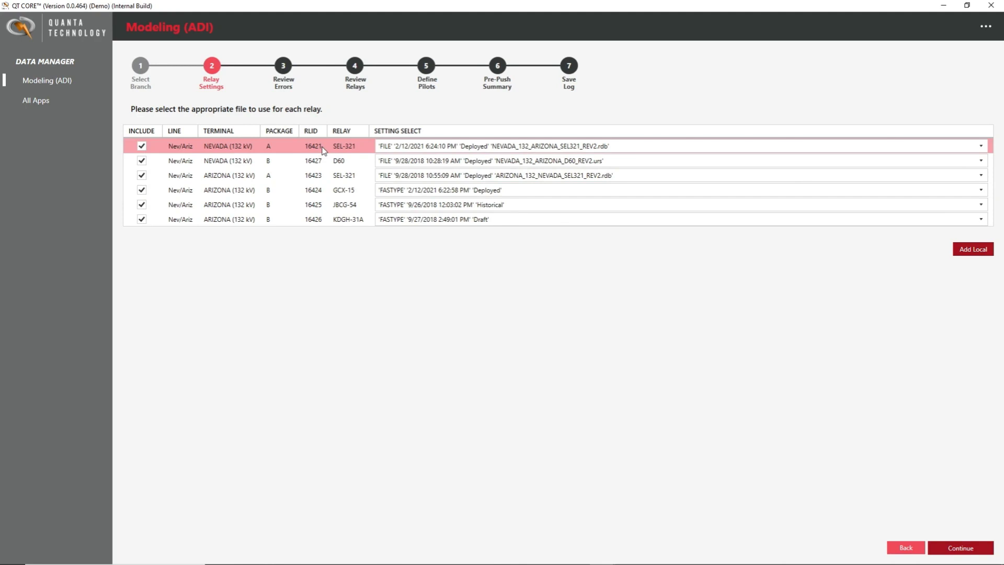
pyautogui.moveTo(359, 150)
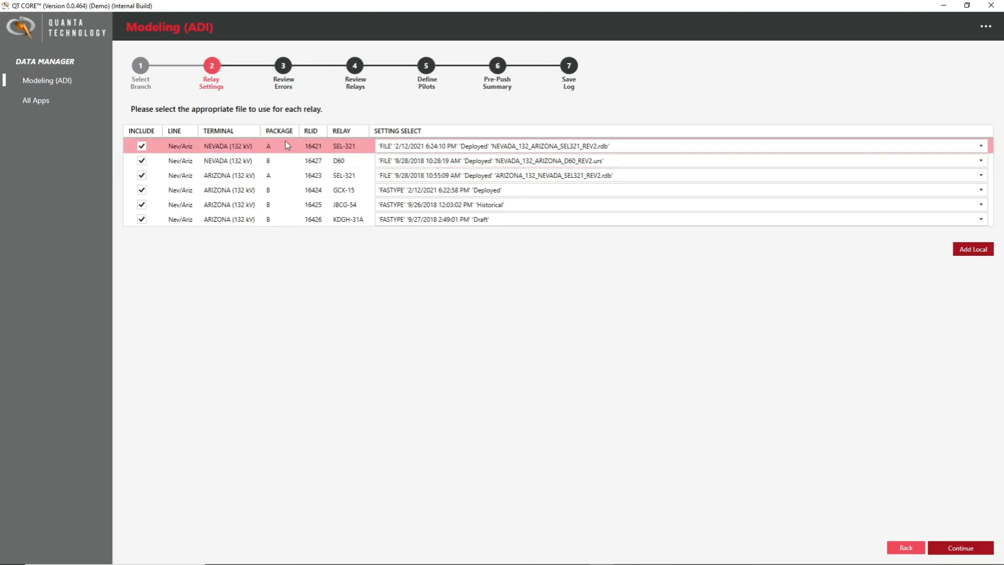
pyautogui.click(448, 160)
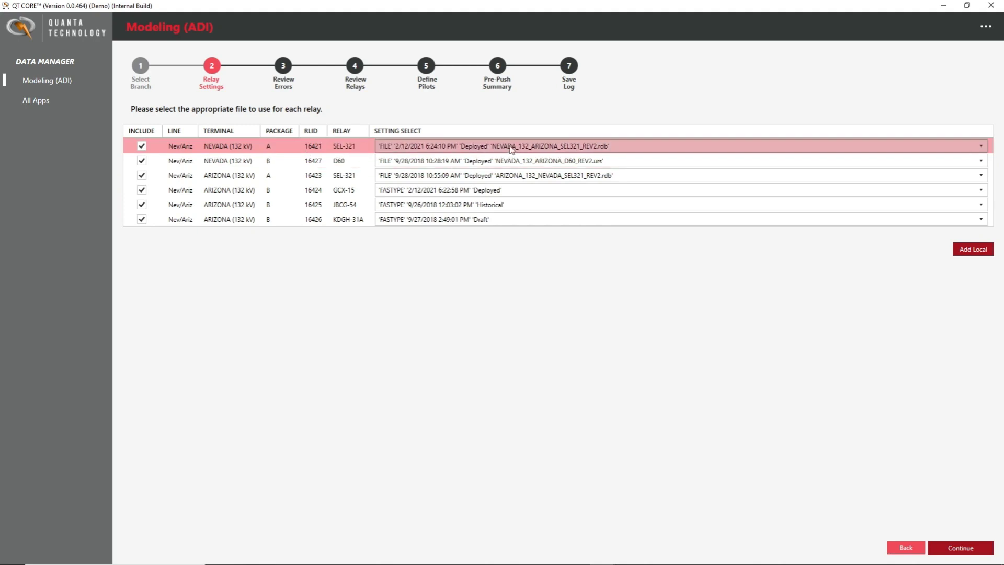
pyautogui.click(977, 146)
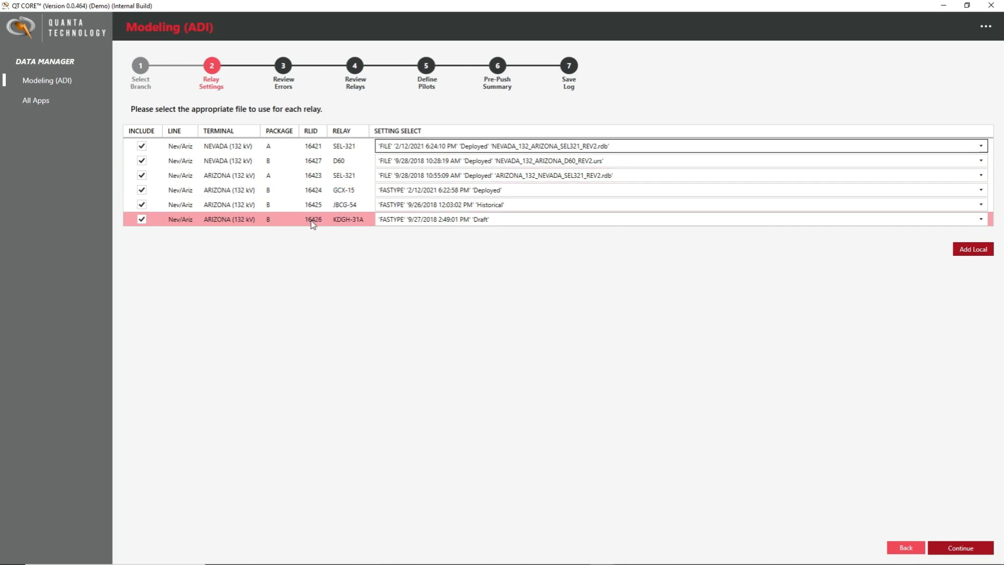
pyautogui.click(958, 548)
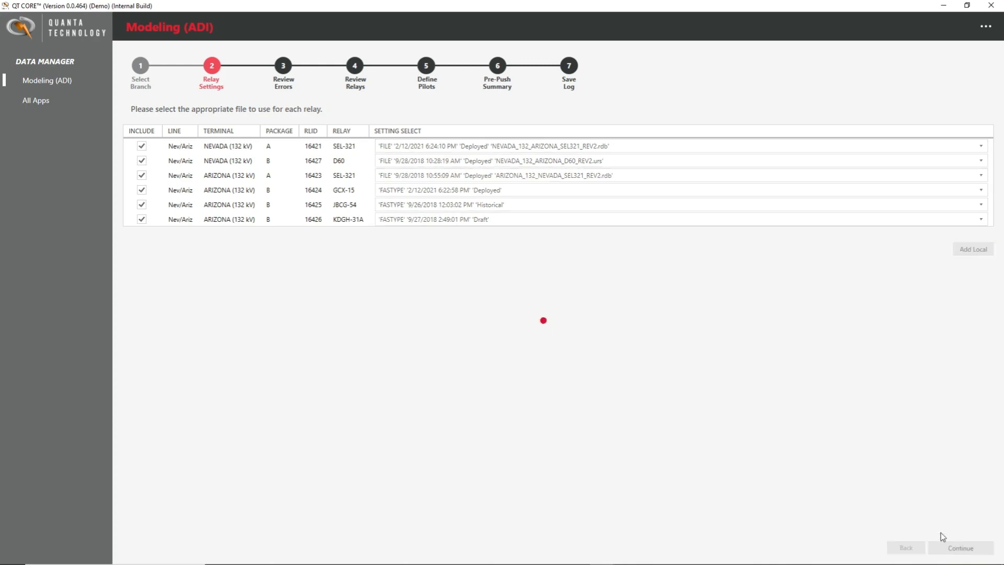
# Accept the low-severity warnings for the two Arizona relays and continue to pilot schemes
pyautogui.click(959, 548)
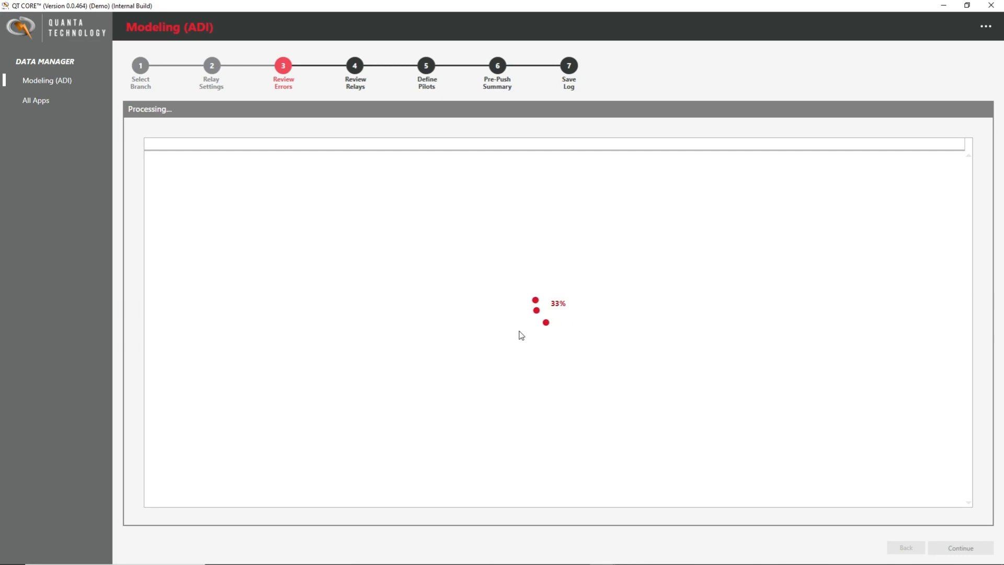
pyautogui.moveTo(536, 340)
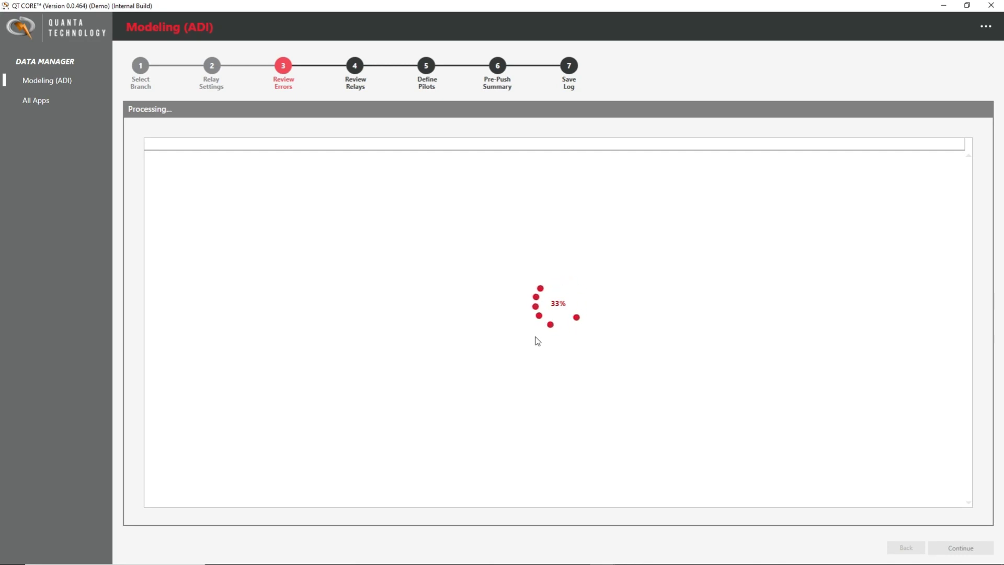
pyautogui.moveTo(542, 344)
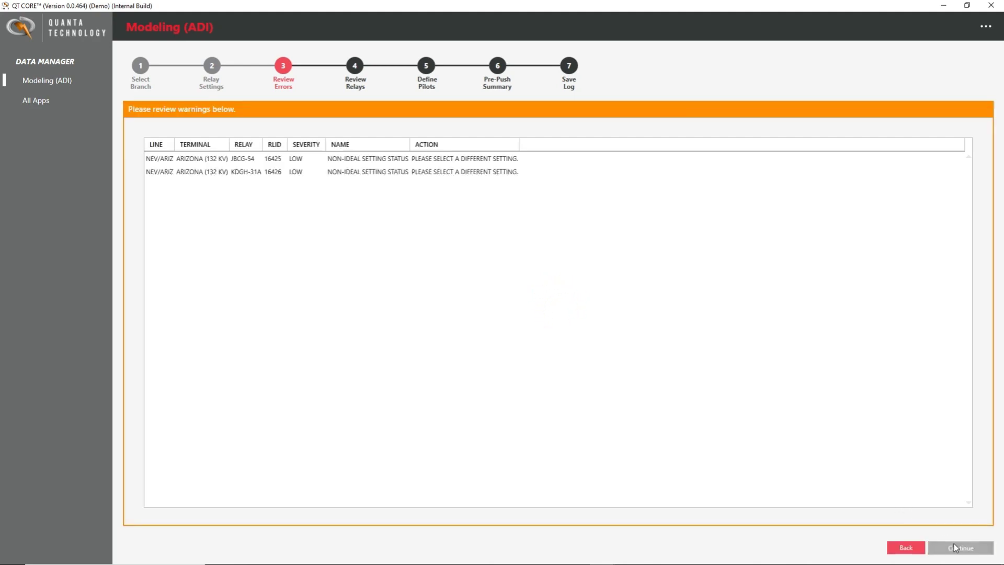
pyautogui.click(959, 548)
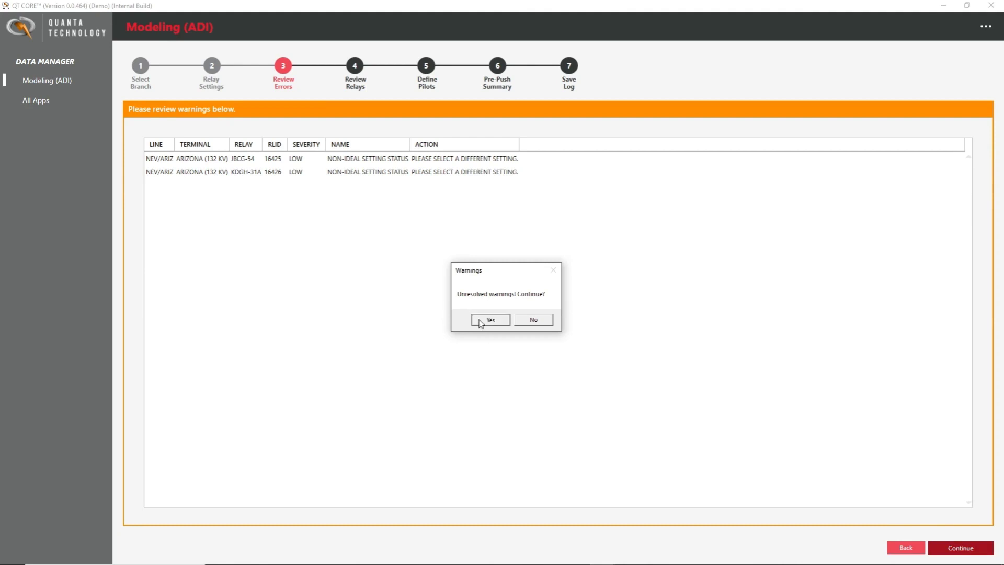
pyautogui.click(489, 319)
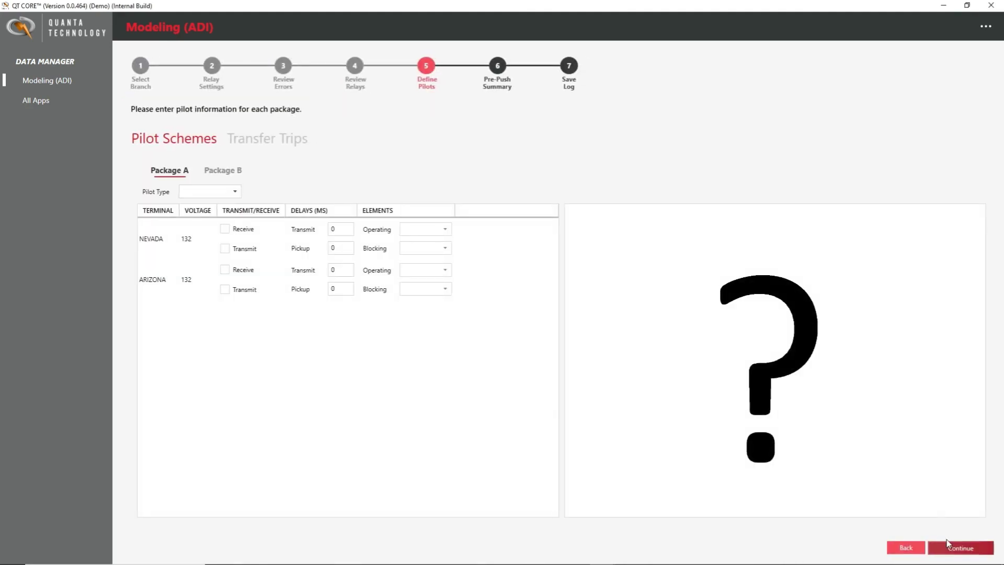
# Skip Define Pilots to reach the Pre-Push Summary of NEVADA and ARIZONA updates
pyautogui.click(959, 547)
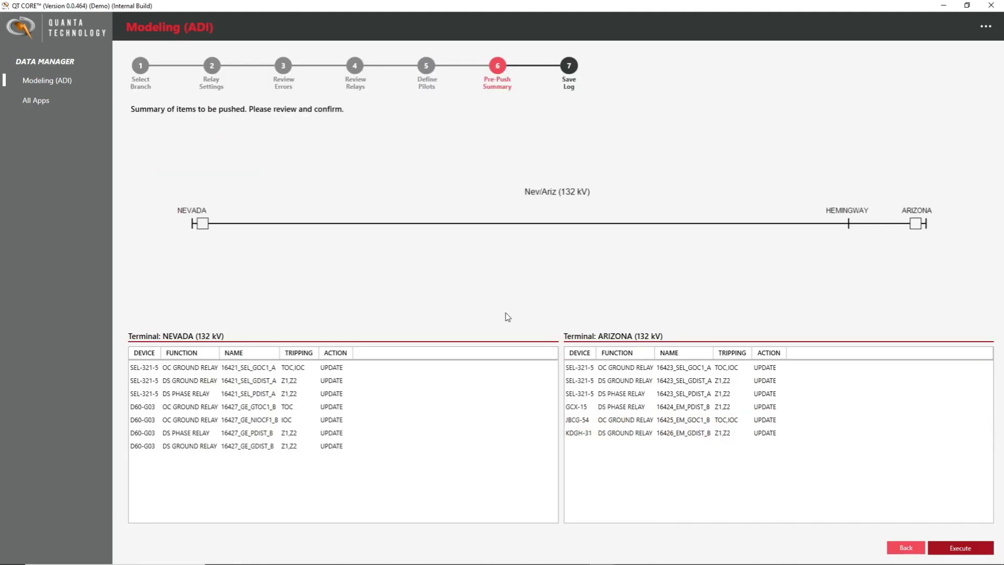
pyautogui.moveTo(374, 274)
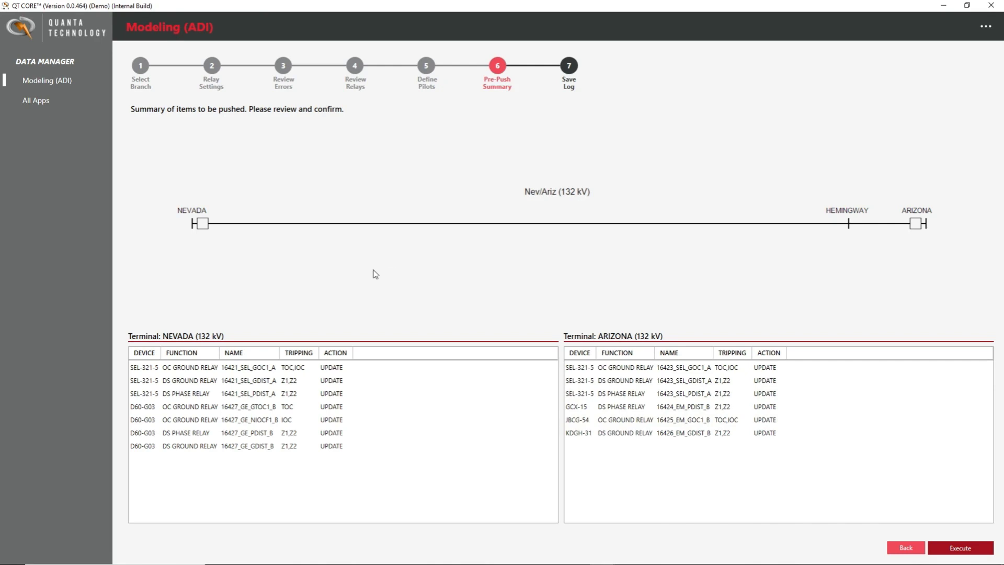
pyautogui.moveTo(368, 270)
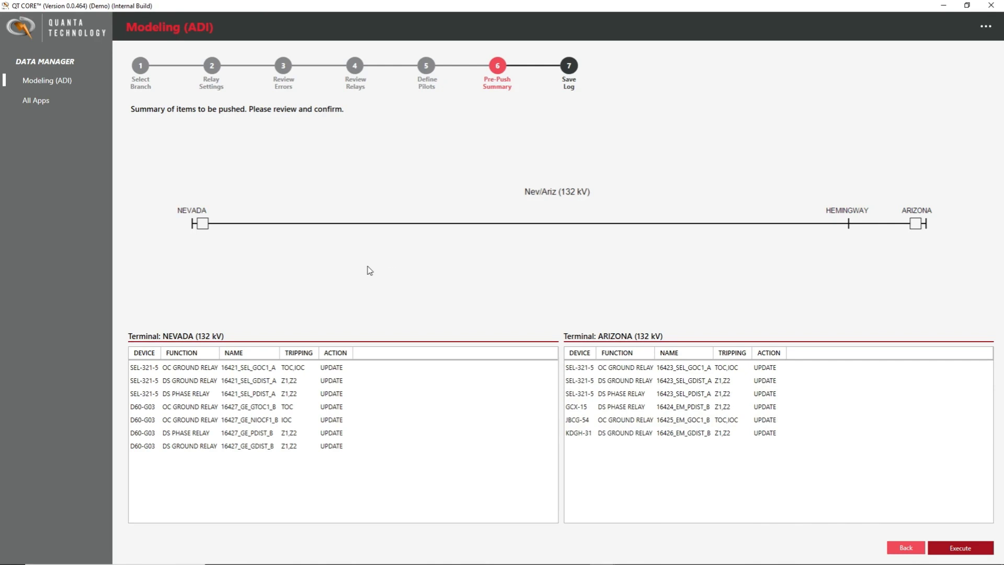
pyautogui.moveTo(288, 222)
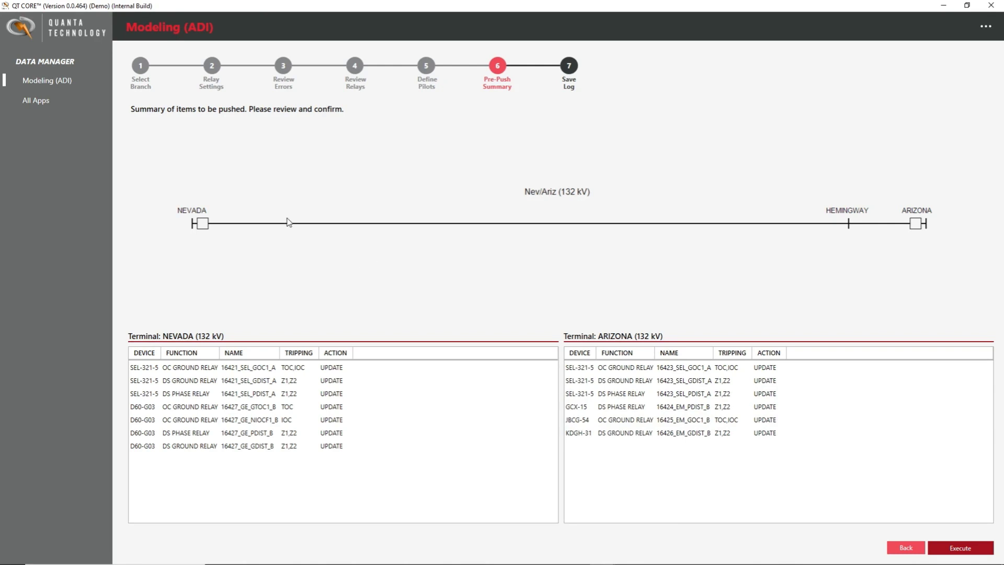
pyautogui.moveTo(861, 213)
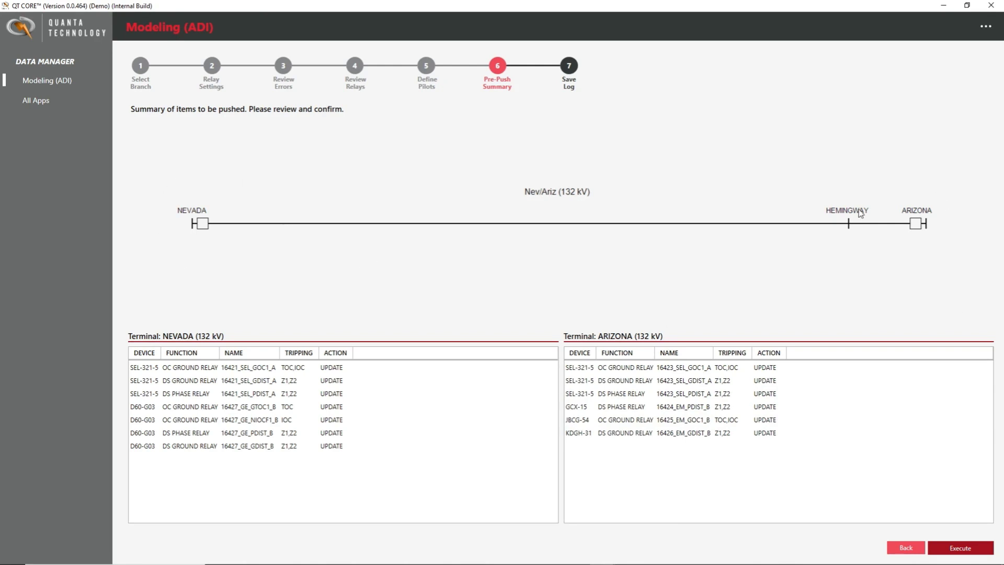
pyautogui.moveTo(530, 308)
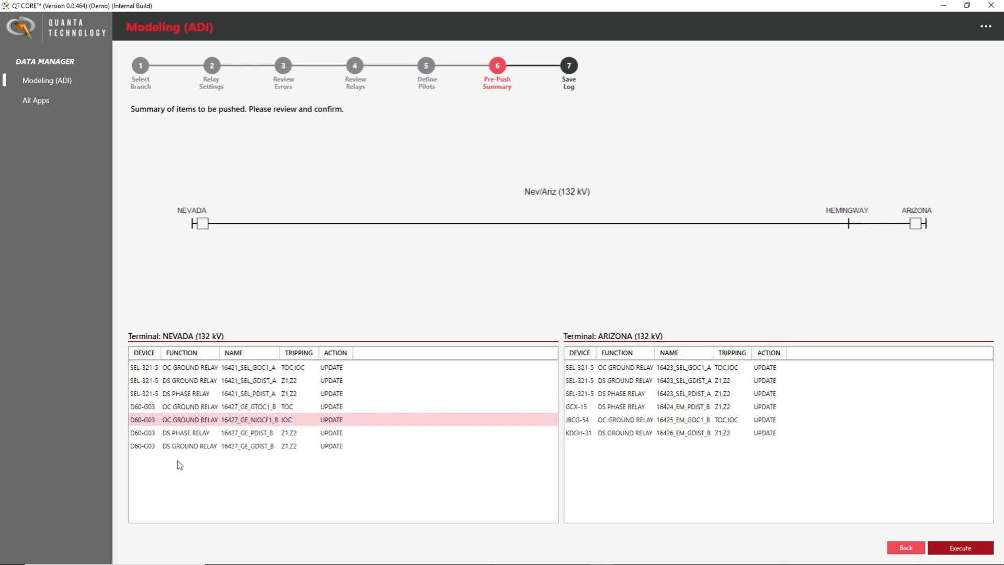
pyautogui.moveTo(596, 478)
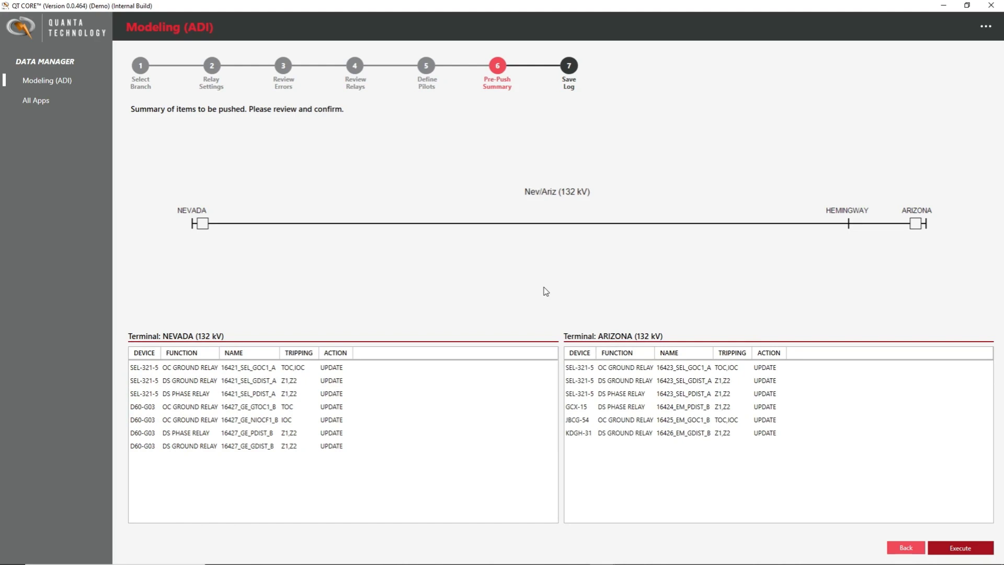
pyautogui.moveTo(490, 298)
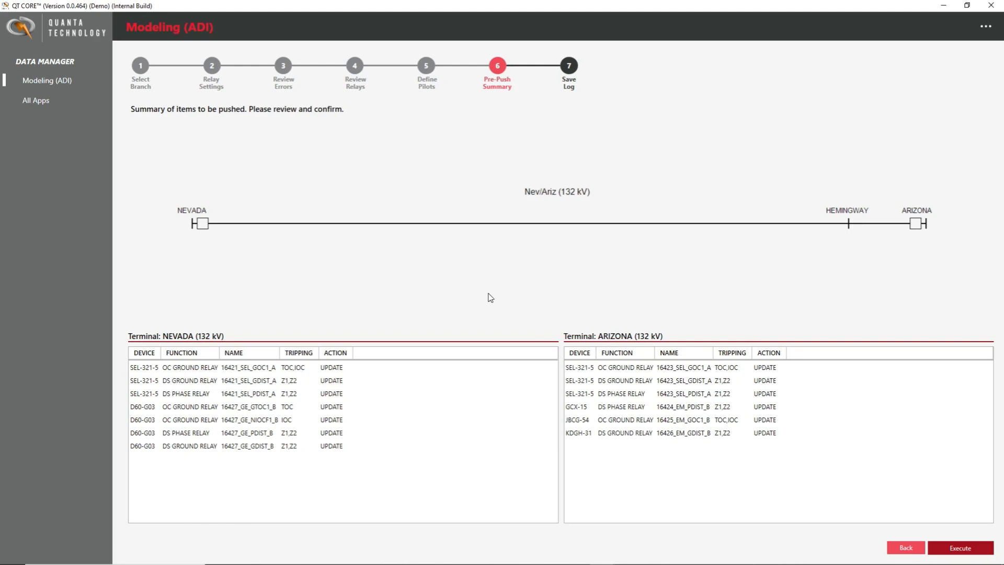
pyautogui.moveTo(476, 300)
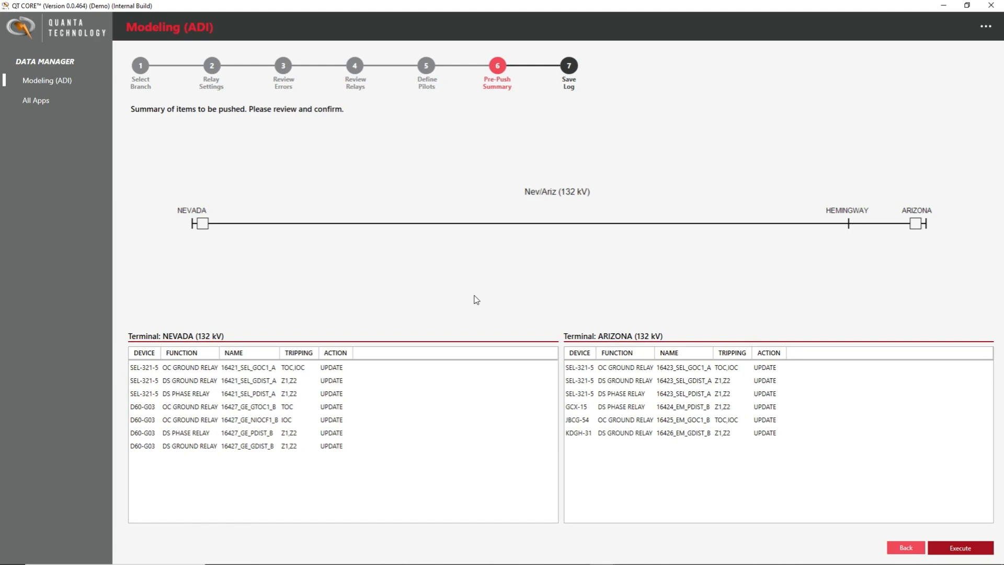
pyautogui.moveTo(475, 296)
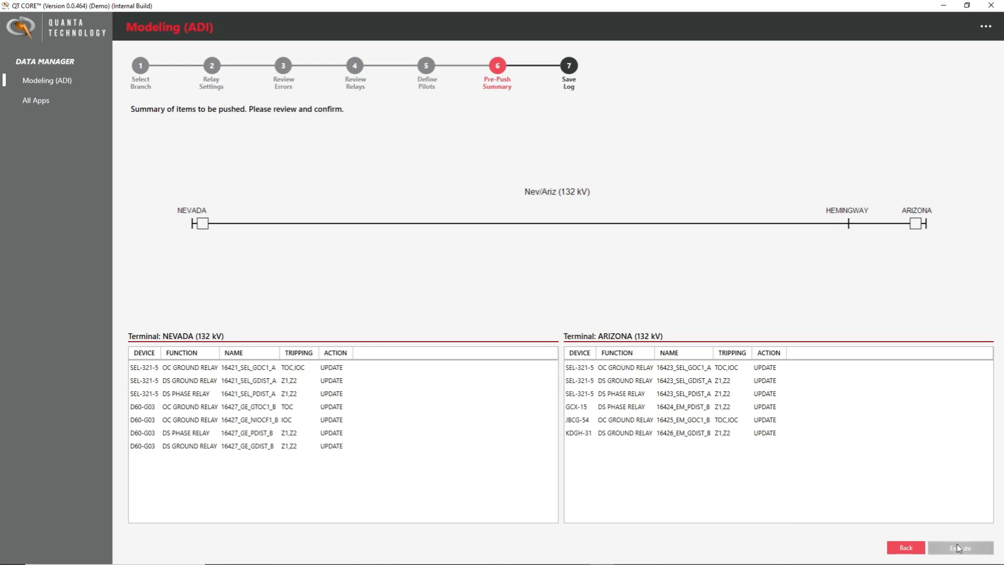
# Execute the push, creating 13 relays and modifying 6 settings in 4 relays
pyautogui.click(959, 548)
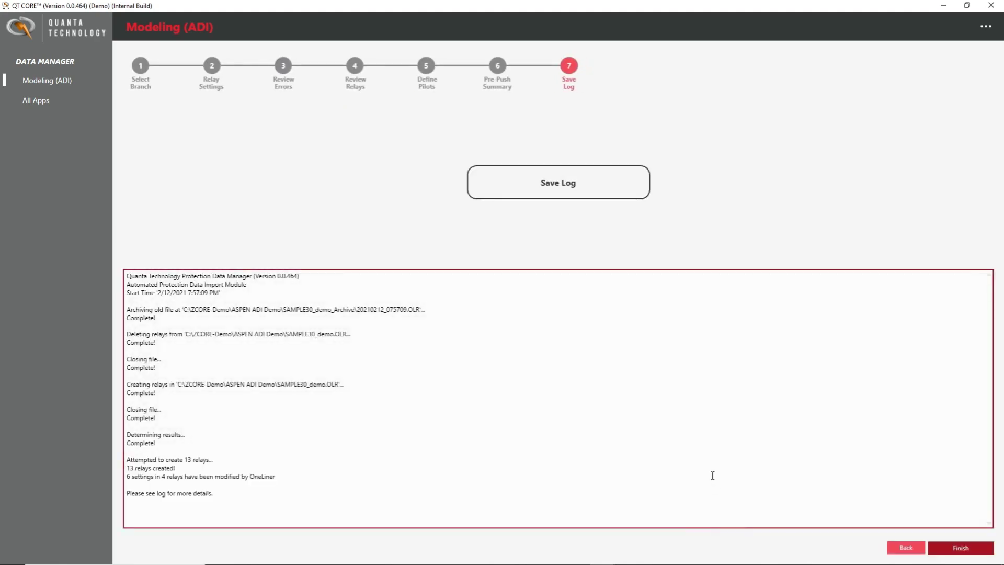
pyautogui.moveTo(700, 476)
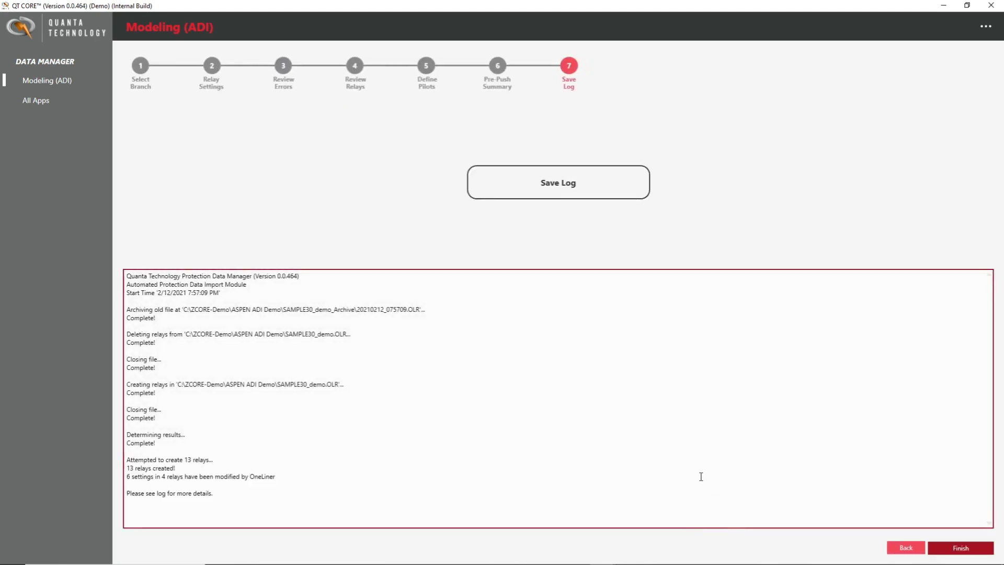
pyautogui.moveTo(703, 473)
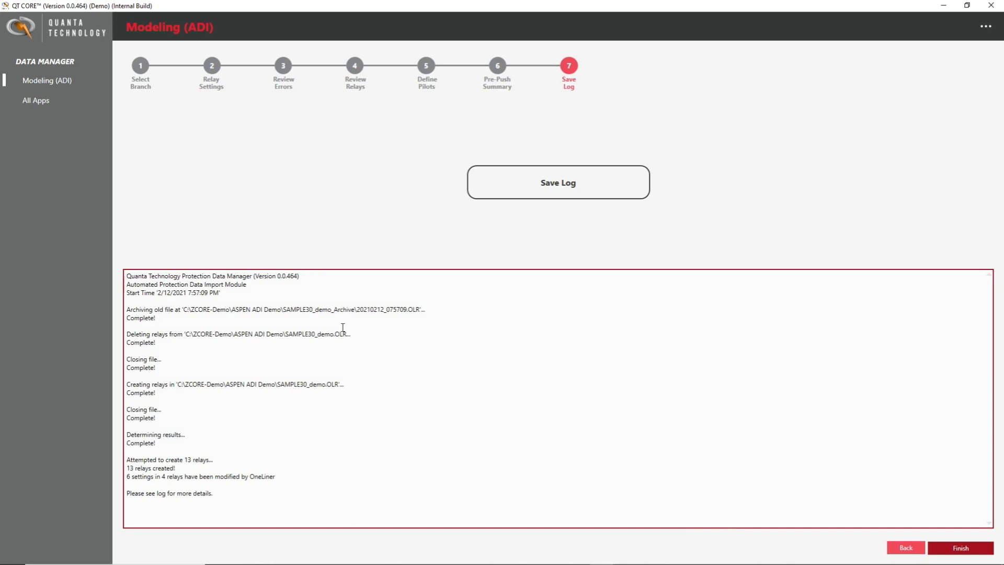
pyautogui.moveTo(454, 395)
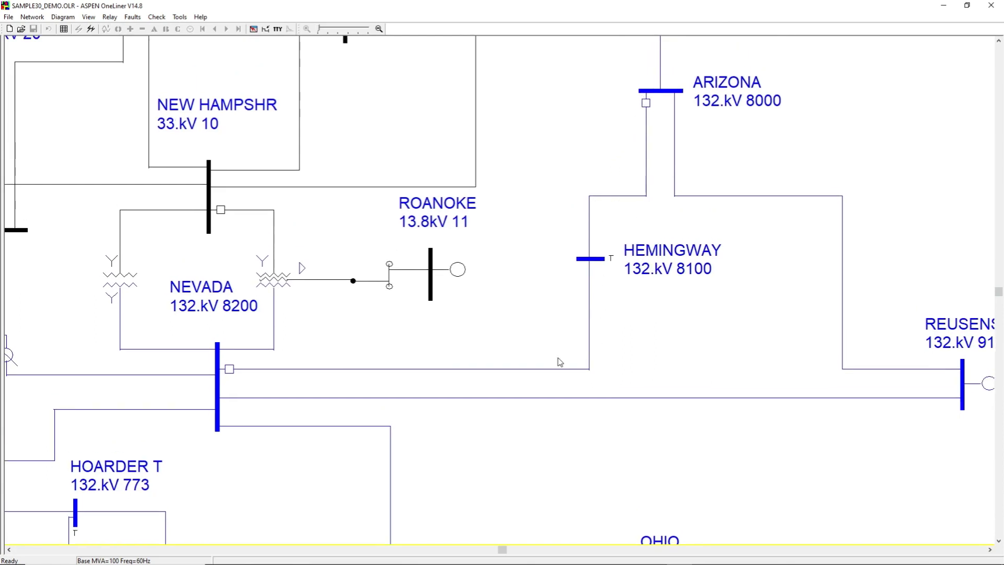
# Open the NEVADA relay group on the NEVADA–HEMINGWAY line listing the pushed SEL and GE devices
pyautogui.click(228, 369)
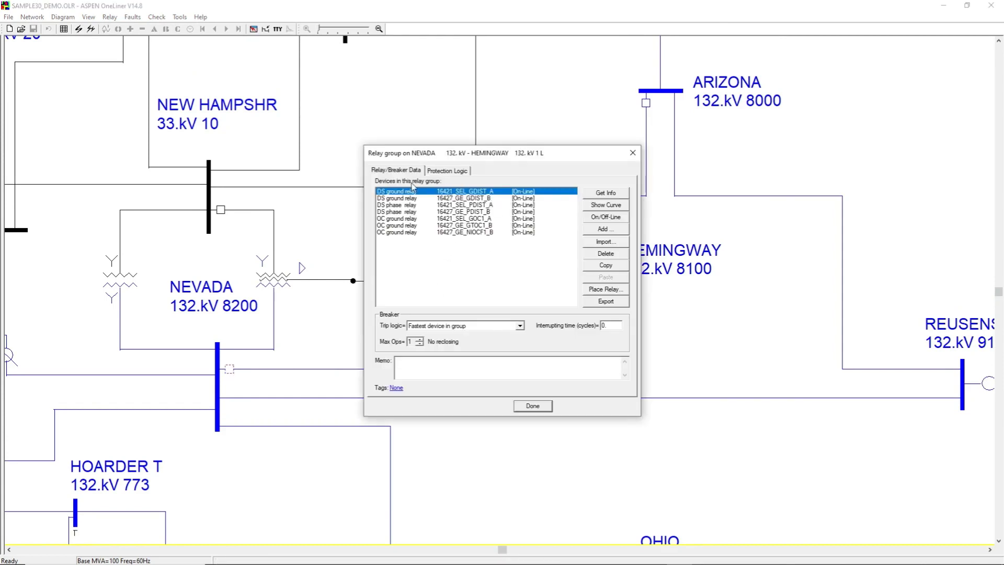
pyautogui.moveTo(425, 238)
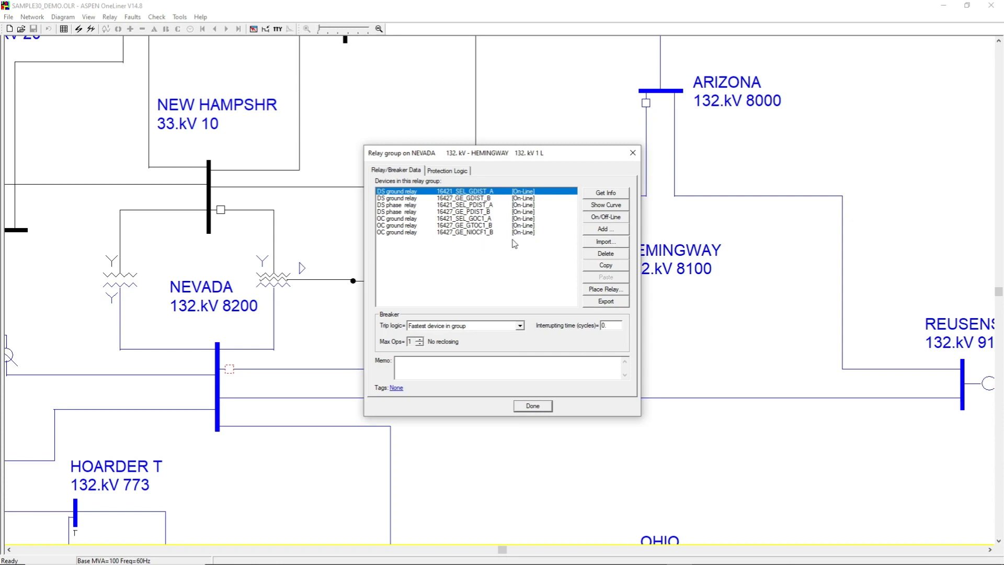
# Plot 16421_SEL_PDIST_A's mho zone circles and center the plot on the origin
pyautogui.click(605, 204)
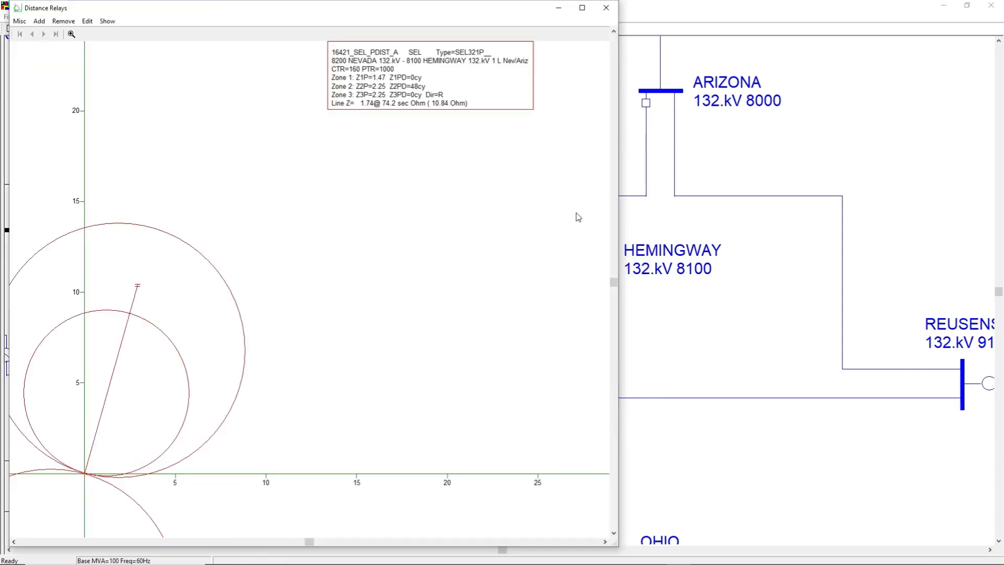
pyautogui.click(71, 34)
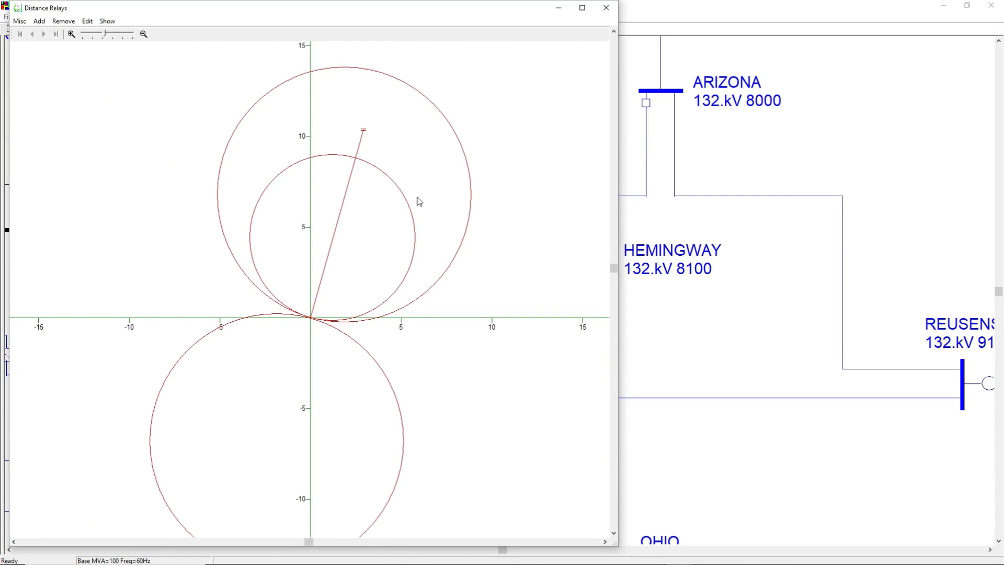
pyautogui.moveTo(309, 311)
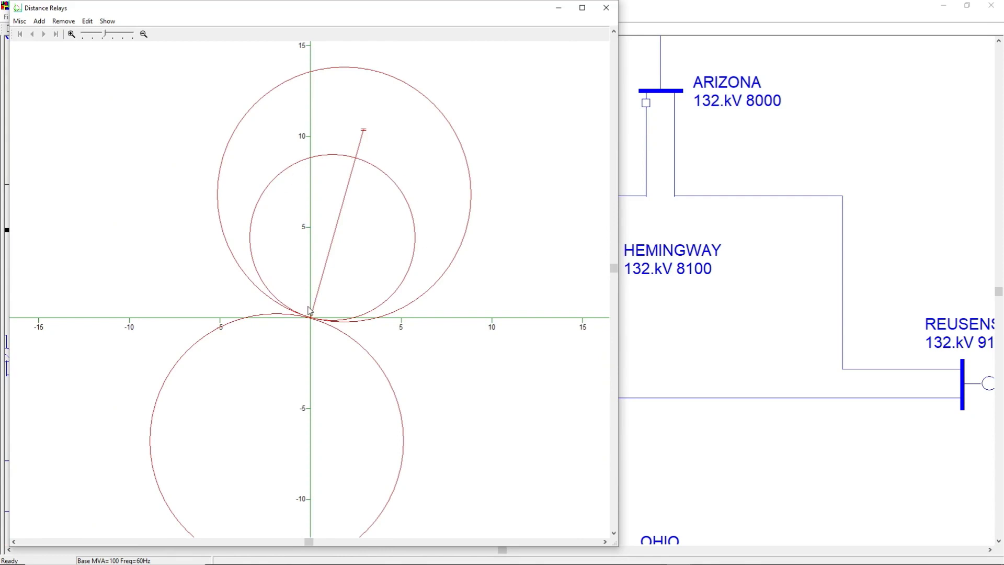
pyautogui.moveTo(462, 119)
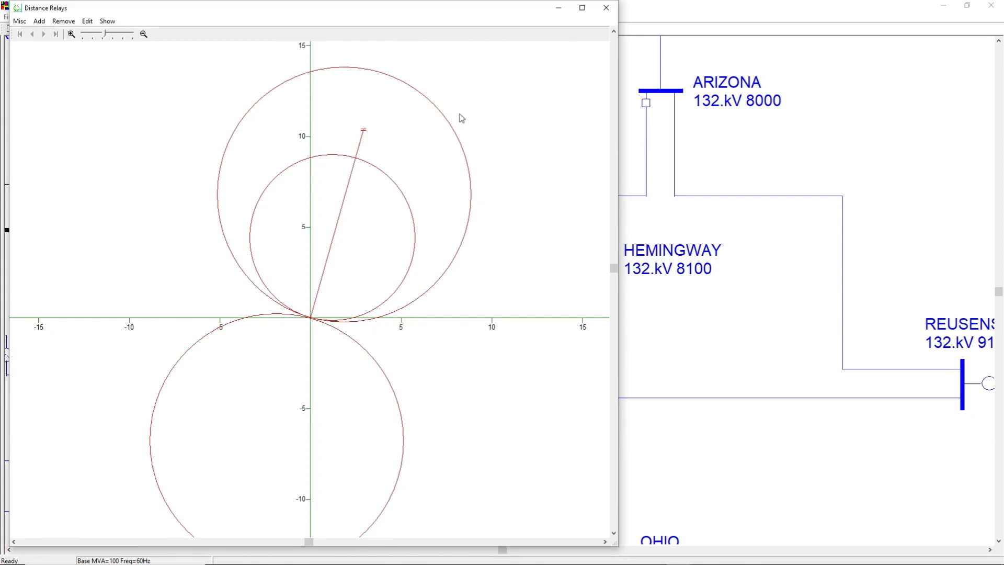
pyautogui.moveTo(224, 354)
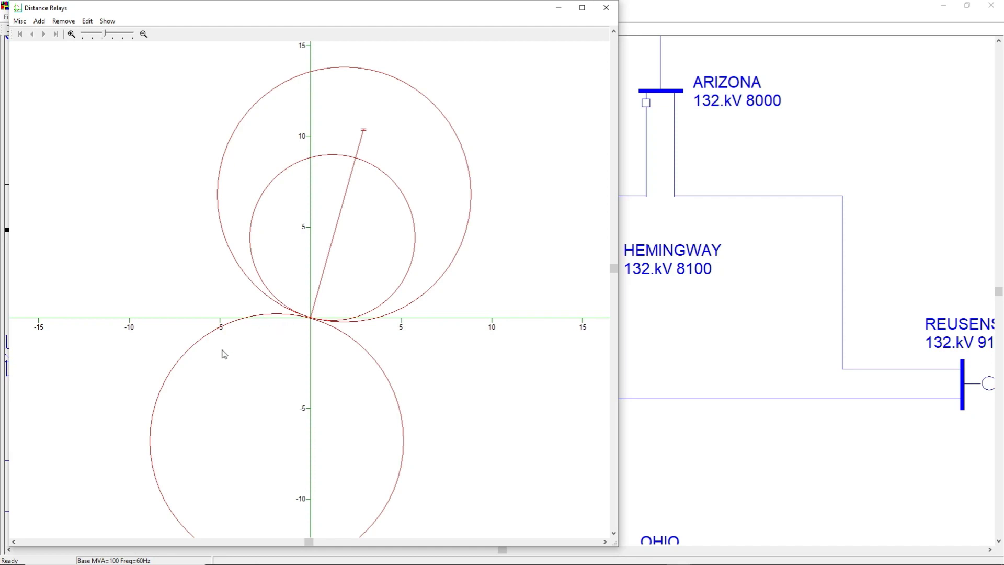
# Close the zone plot and review 16421_SEL_PDIST_A zone reach and delay settings, then accept
pyautogui.click(604, 7)
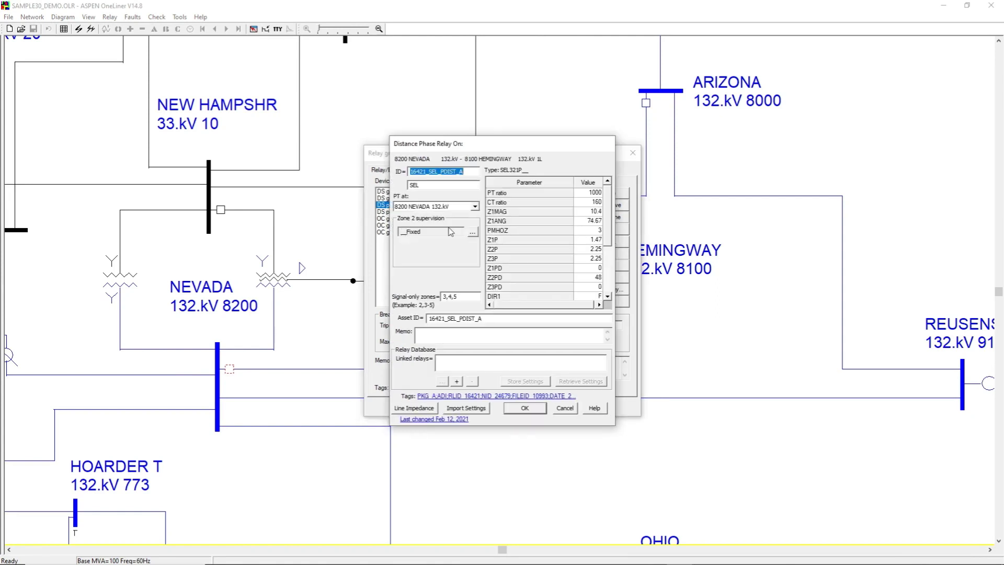
pyautogui.moveTo(570, 219)
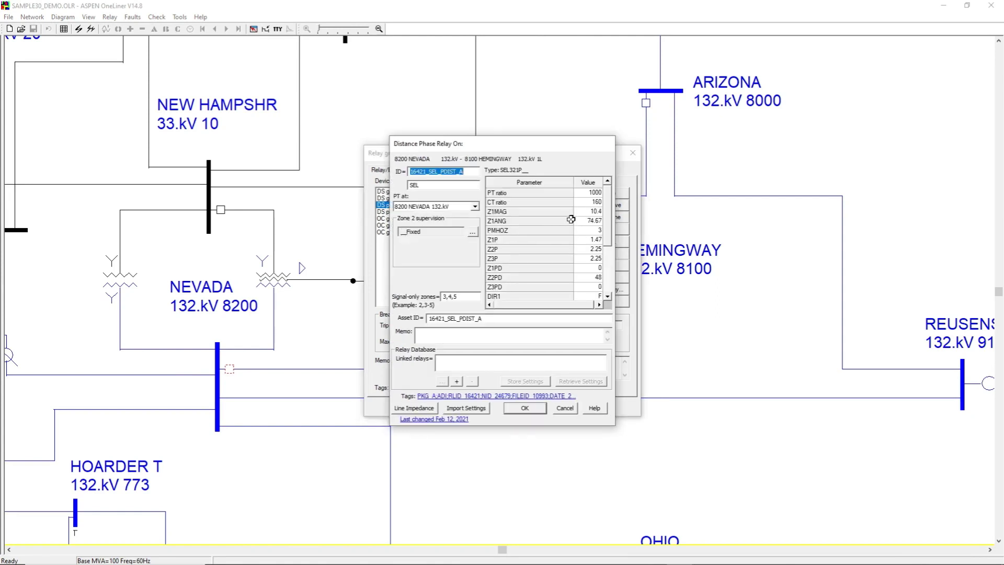
pyautogui.scroll(-3)
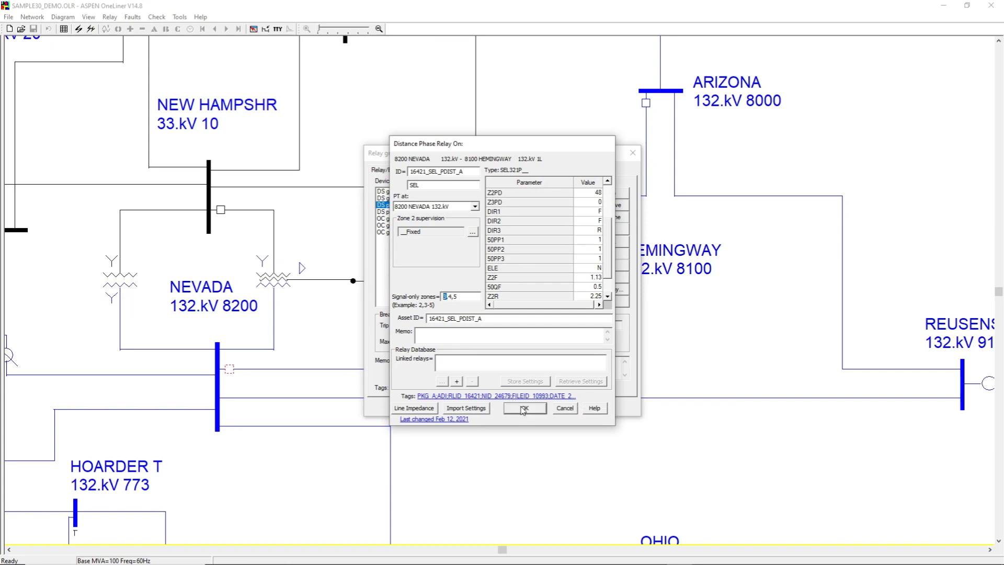
pyautogui.click(523, 409)
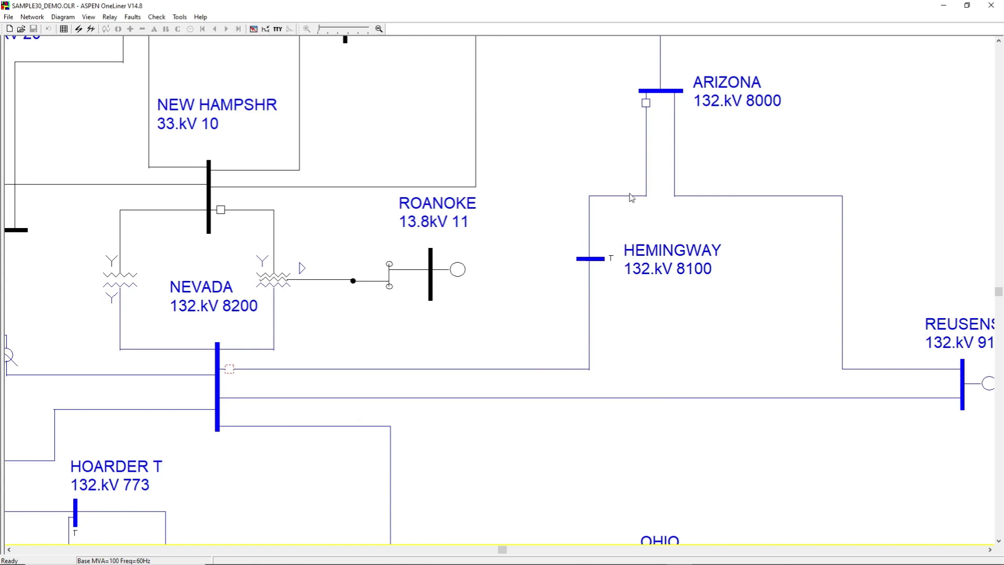
pyautogui.moveTo(638, 173)
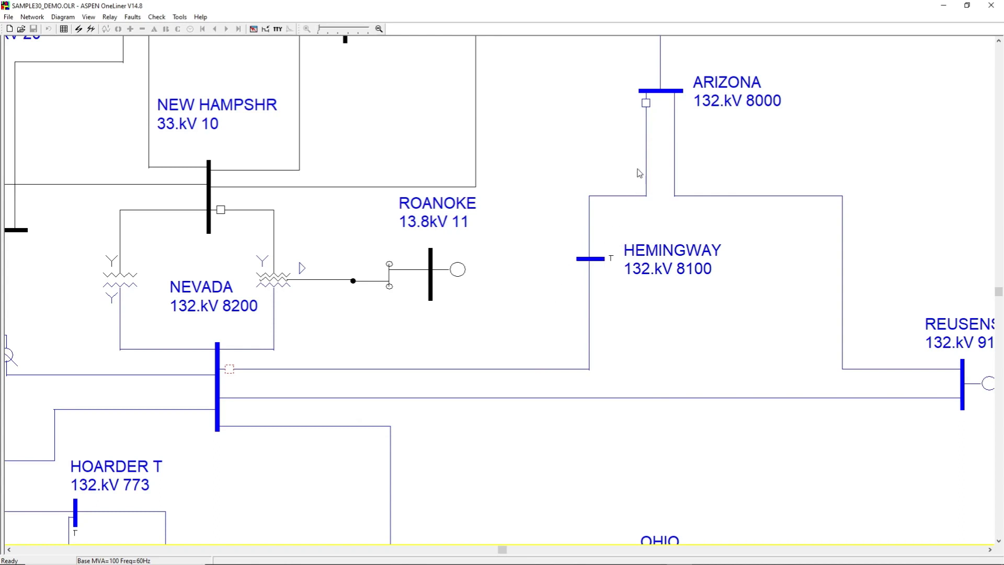
pyautogui.moveTo(648, 125)
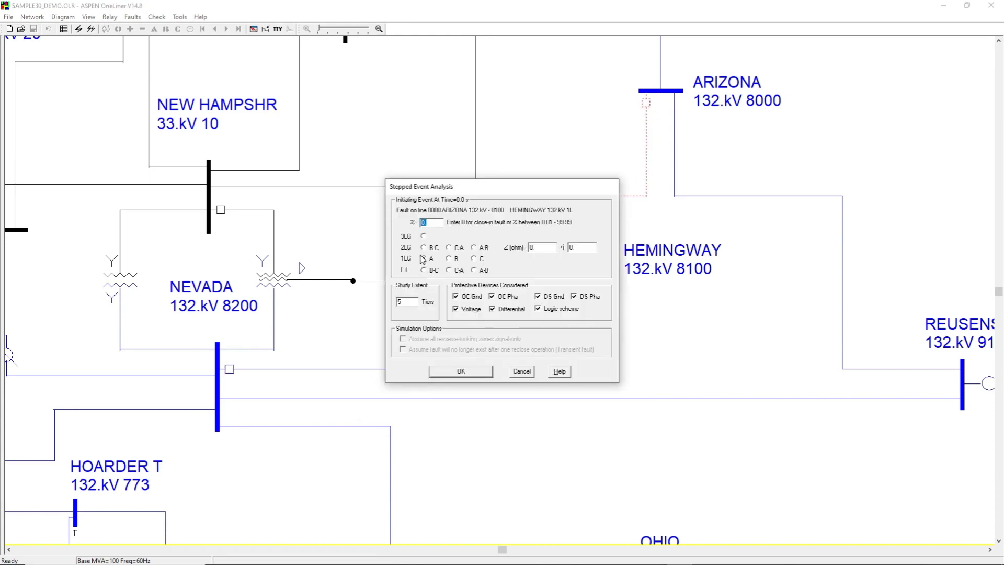
# Run a close-in 3LG stepped-event fault on the ARIZONA–HEMINGWAY line
pyautogui.click(459, 371)
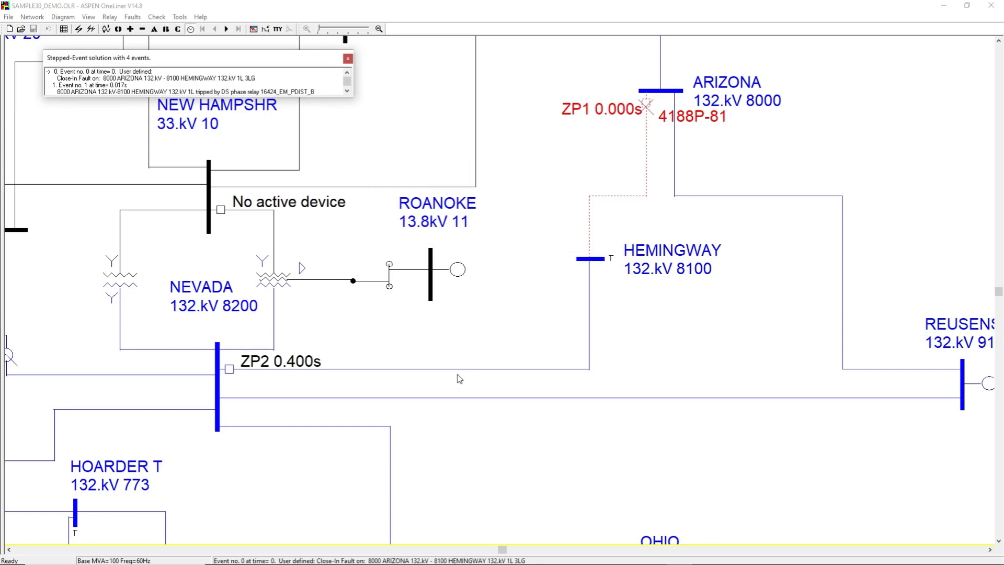
pyautogui.moveTo(558, 238)
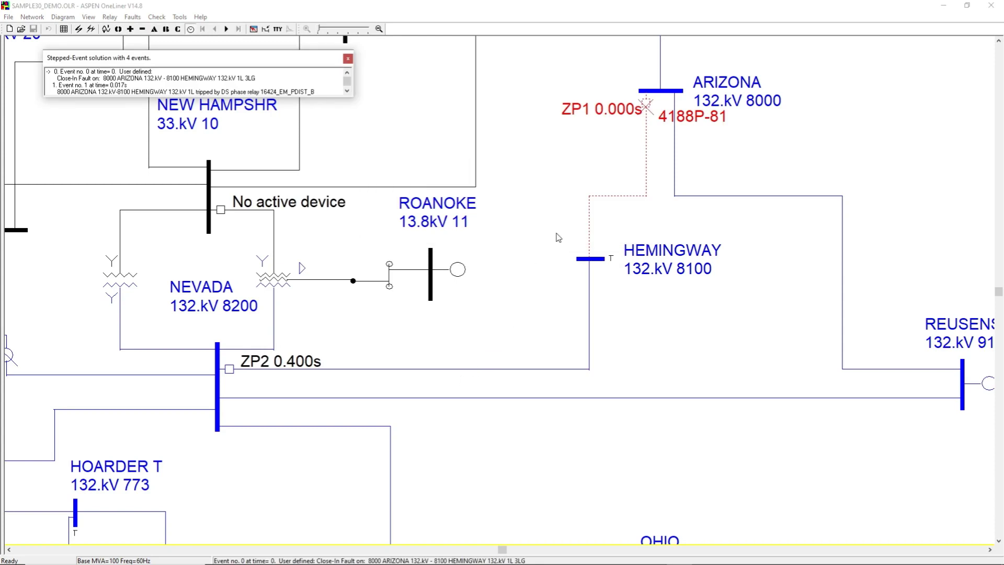
pyautogui.moveTo(664, 68)
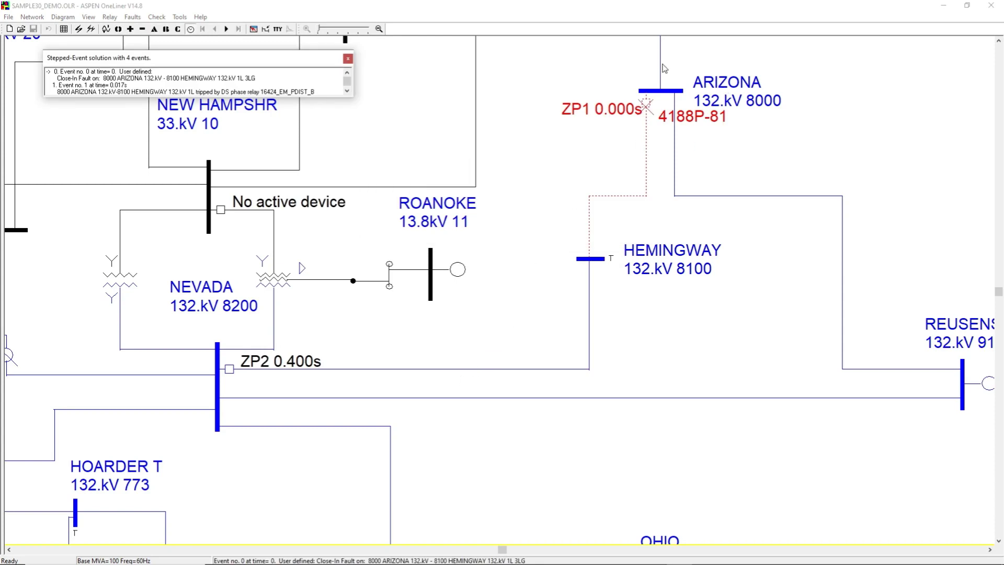
pyautogui.moveTo(234, 328)
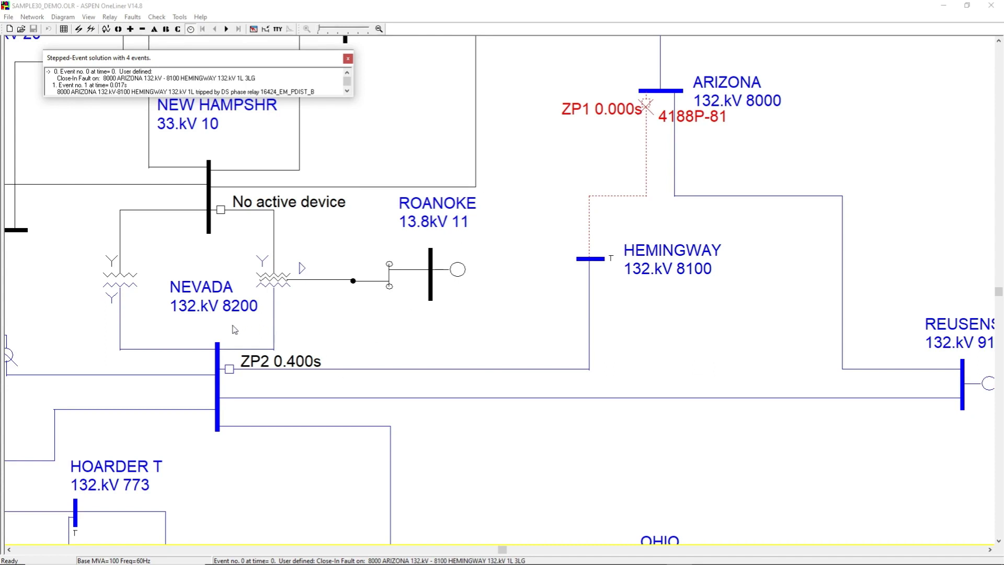
pyautogui.moveTo(208, 334)
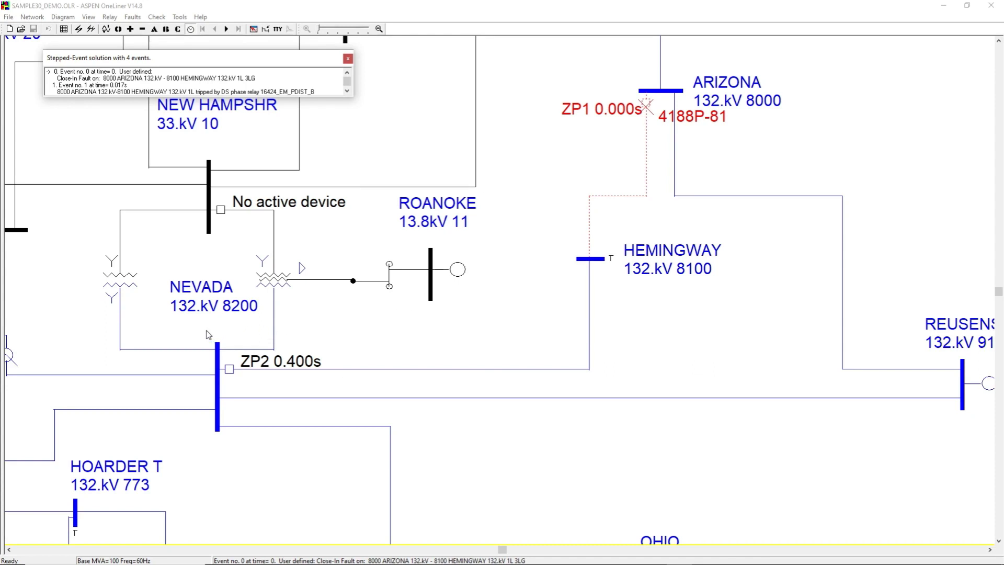
pyautogui.moveTo(220, 383)
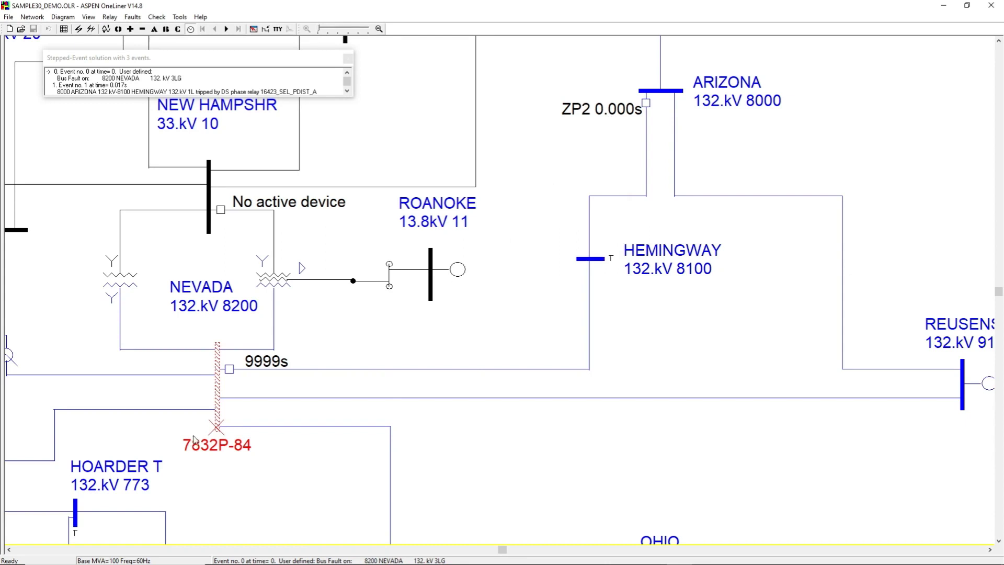
pyautogui.moveTo(296, 371)
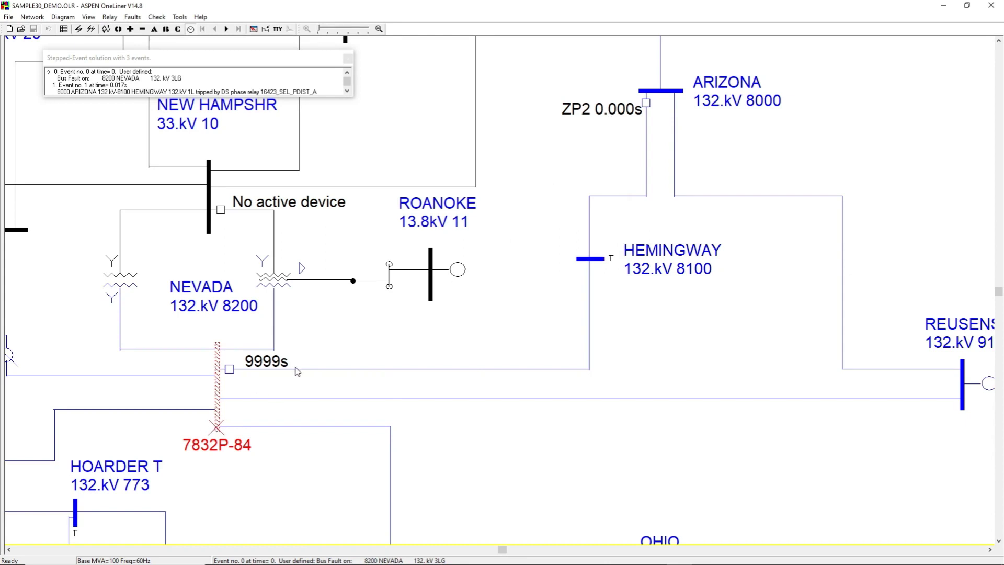
pyautogui.moveTo(296, 371)
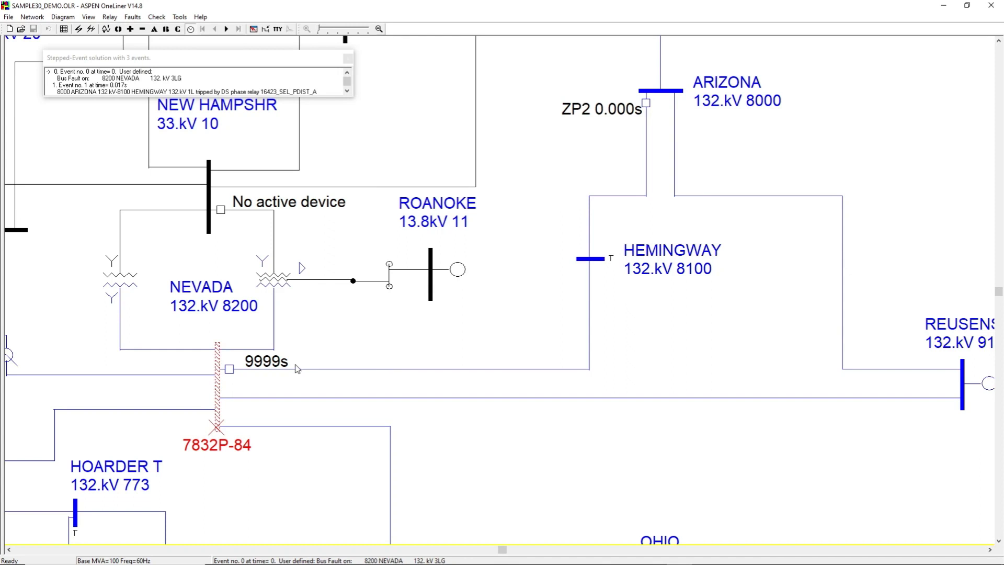
pyautogui.moveTo(301, 366)
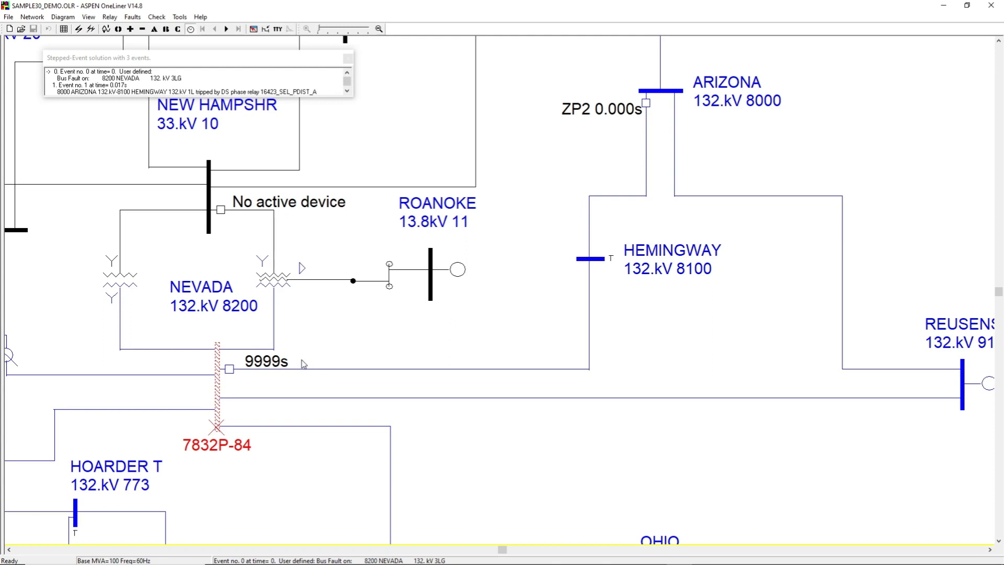
pyautogui.moveTo(305, 362)
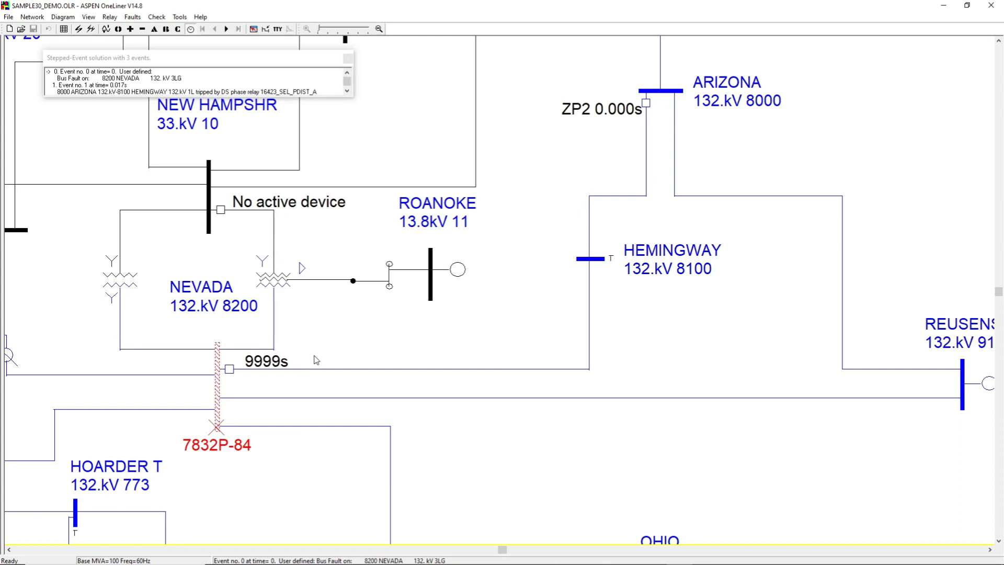
pyautogui.moveTo(853, 77)
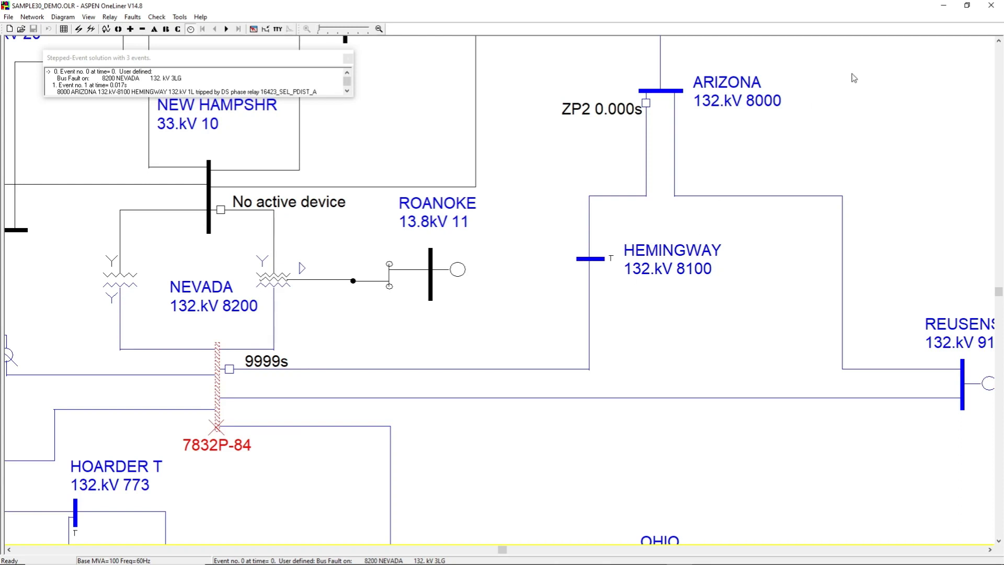